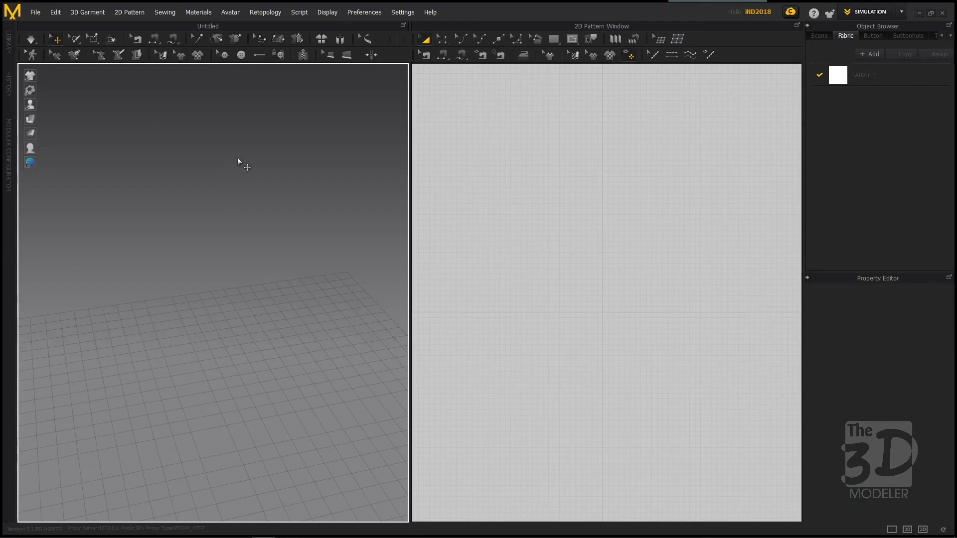
# - Import A pose.obj and load it as the avatar
pyautogui.click(35, 12)
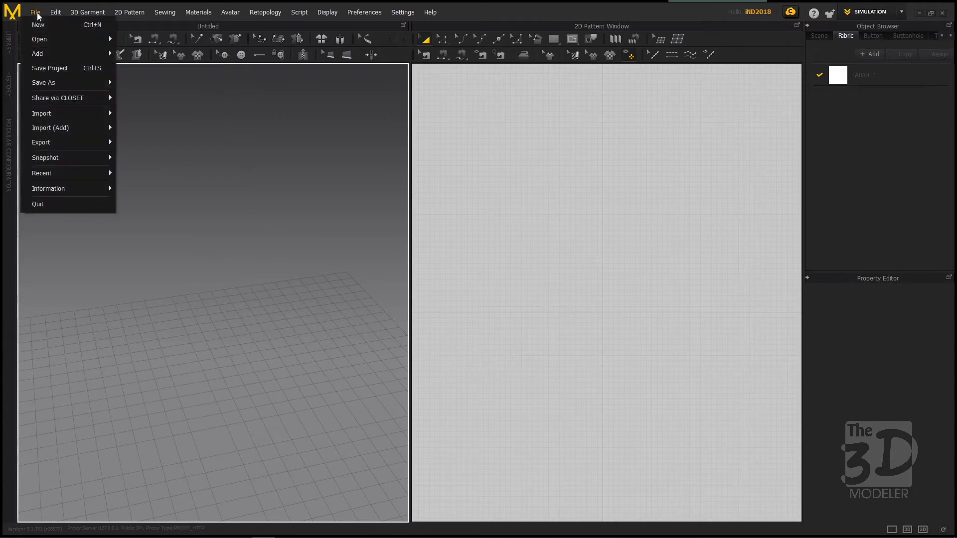
pyautogui.moveTo(42, 113)
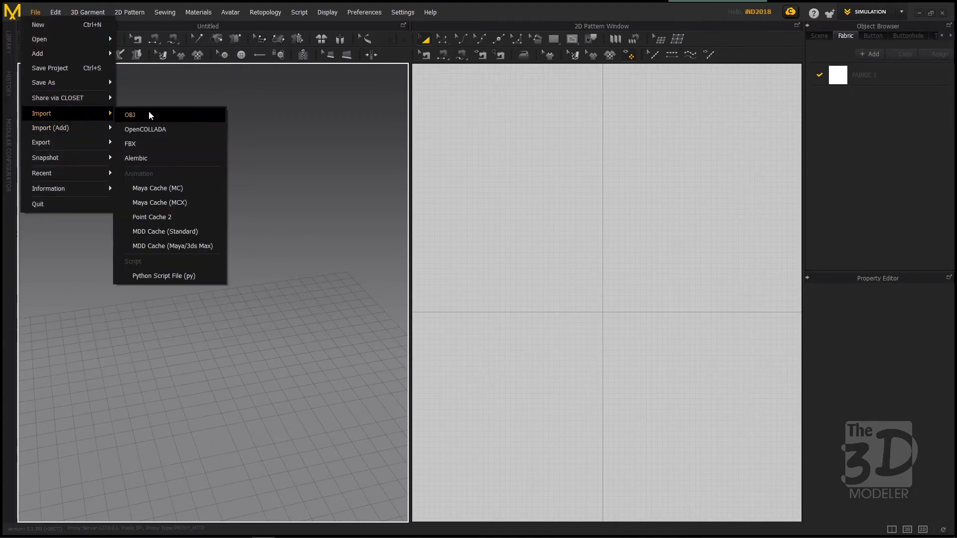
pyautogui.click(130, 114)
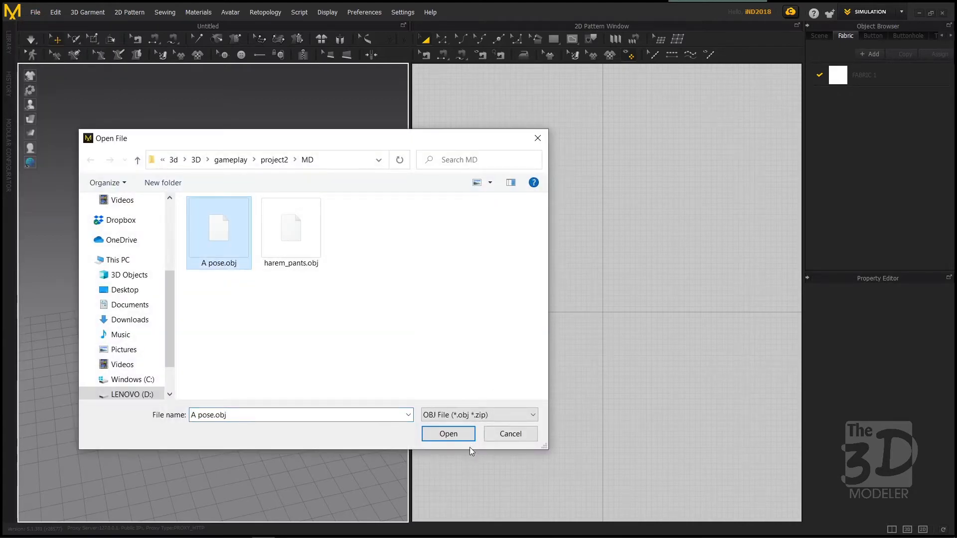
pyautogui.click(448, 434)
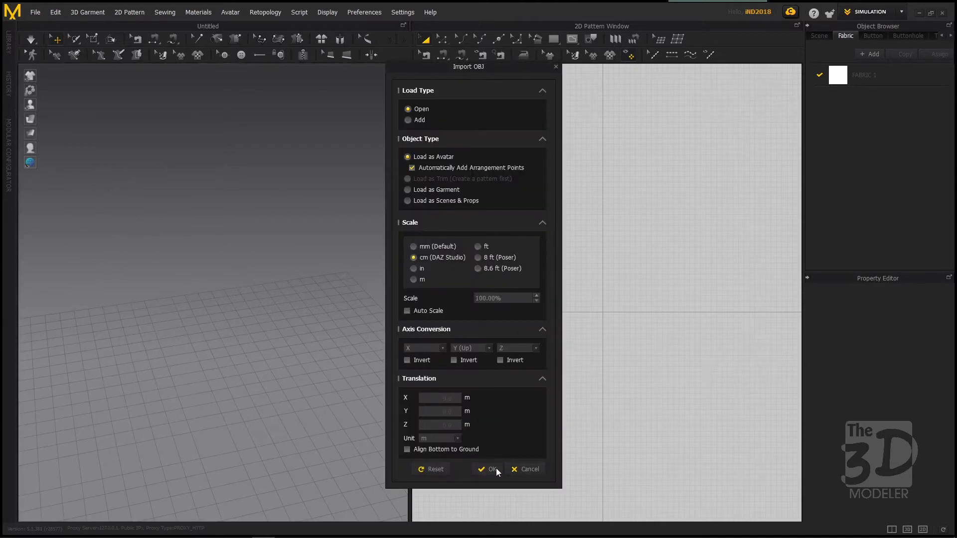
pyautogui.click(491, 469)
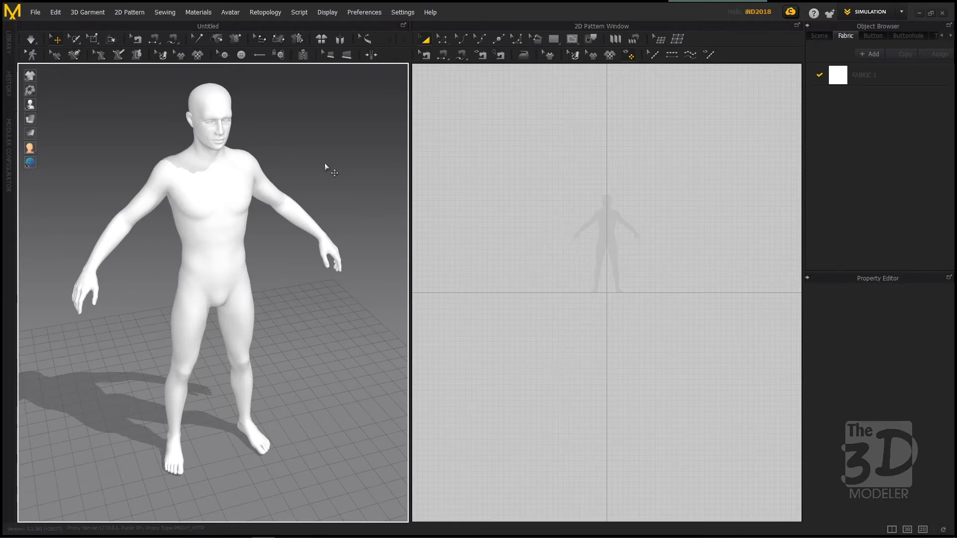
pyautogui.moveTo(705, 142)
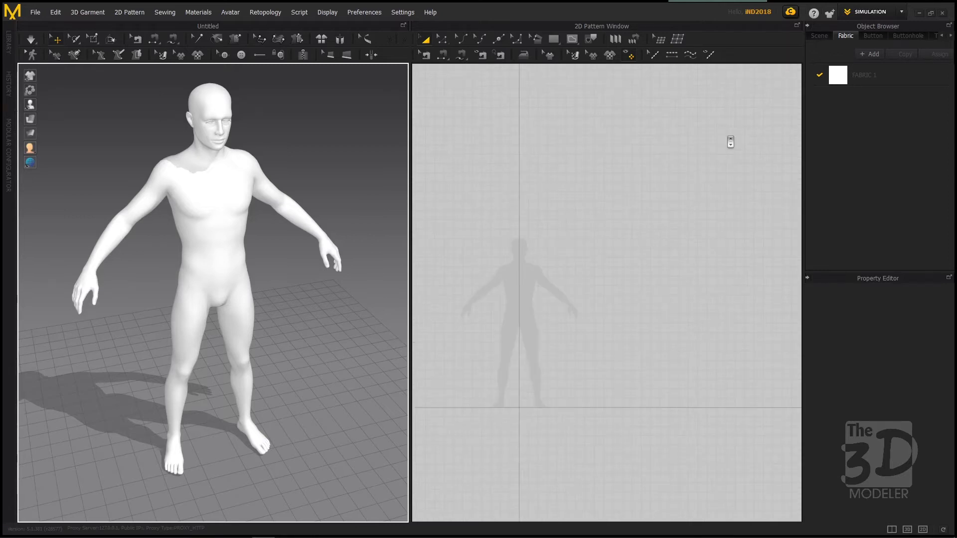
# - Draw a rectangle pattern piece and start browsing for its fabric texture image
pyautogui.click(552, 39)
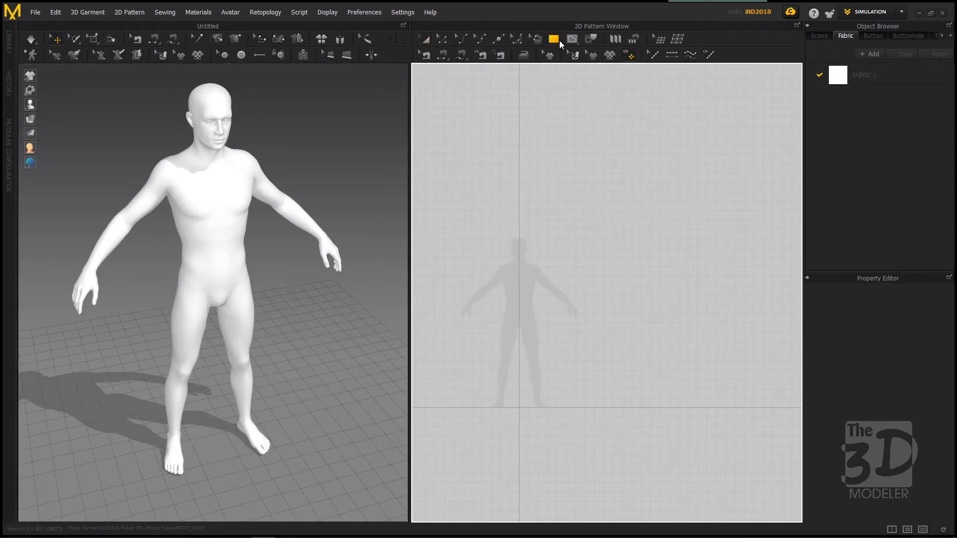
pyautogui.moveTo(613, 132); pyautogui.dragTo(692, 187)
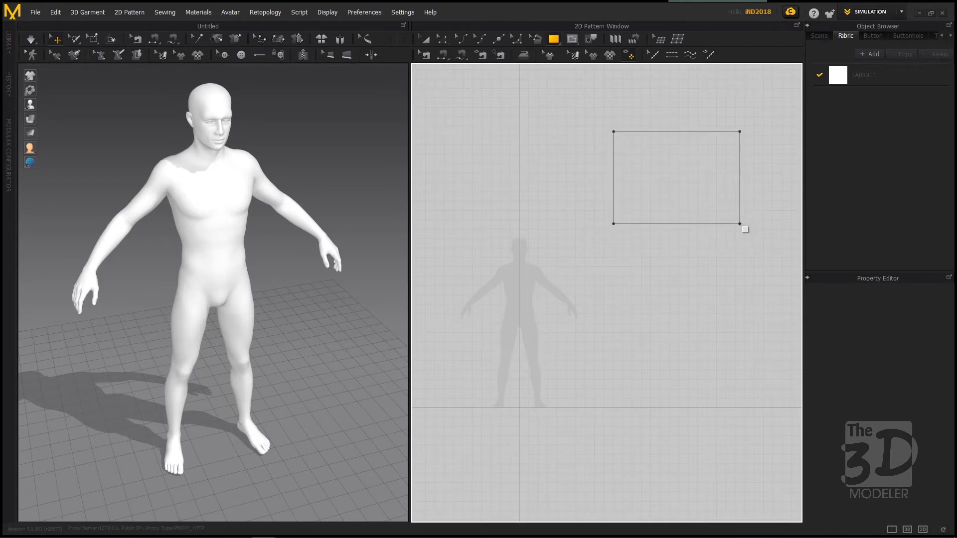
pyautogui.click(863, 75)
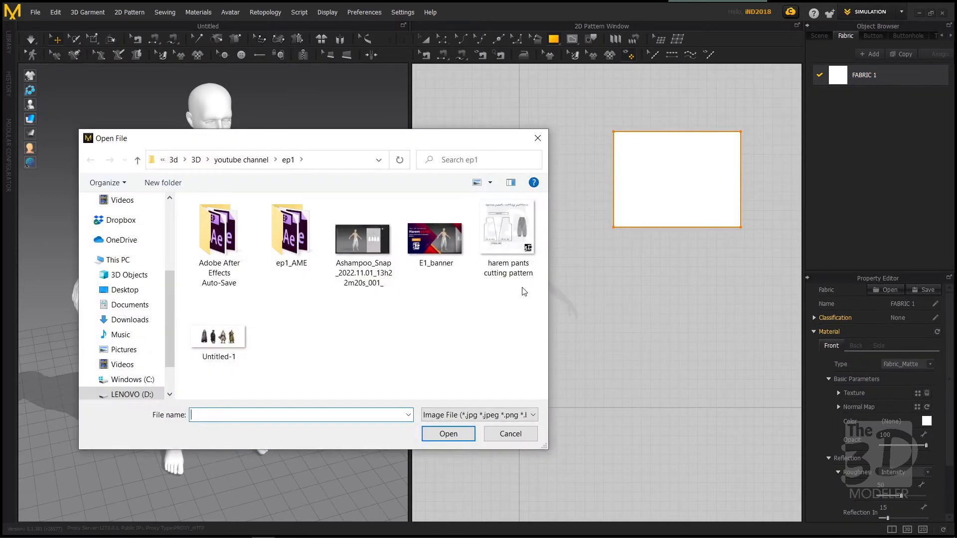
# - Apply the harem pants cutting pattern image as the rectangle's fabric texture
pyautogui.click(507, 229)
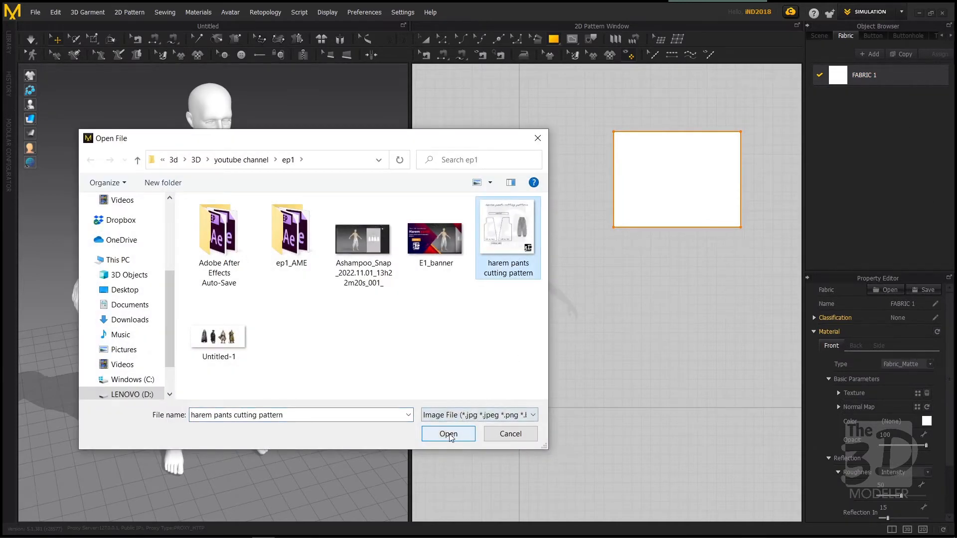
pyautogui.click(448, 434)
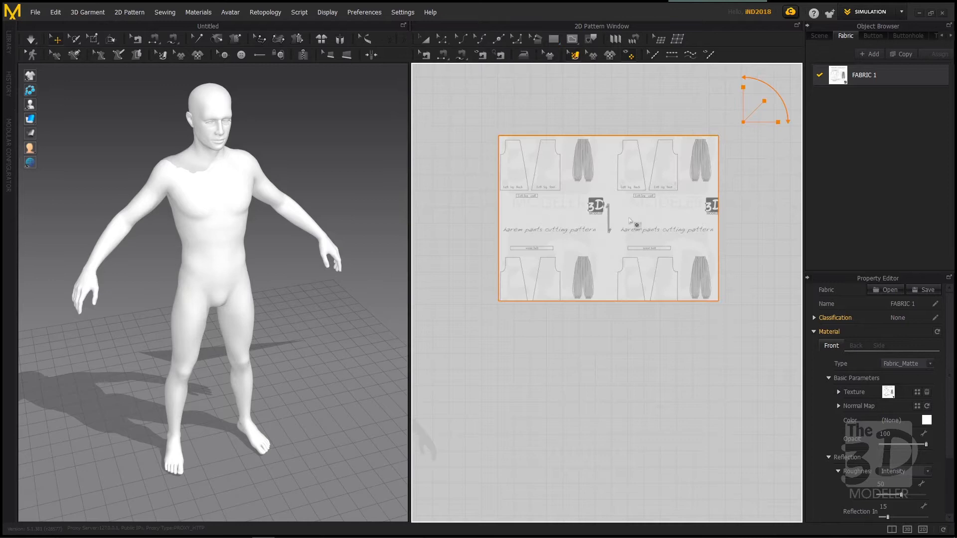
pyautogui.moveTo(620, 212)
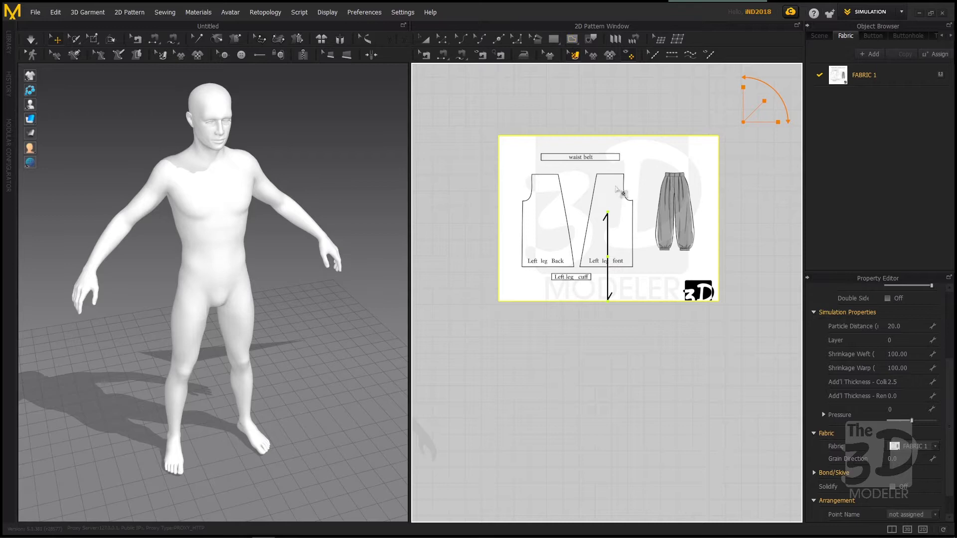
# - Trace the front leg piece and assign it a new plain FABRIC 2
pyautogui.click(570, 54)
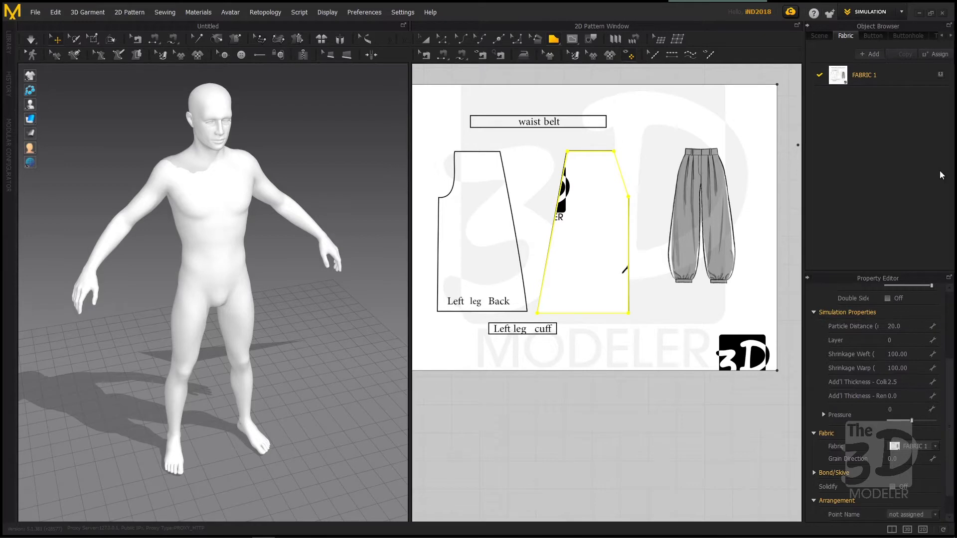
pyautogui.click(870, 54)
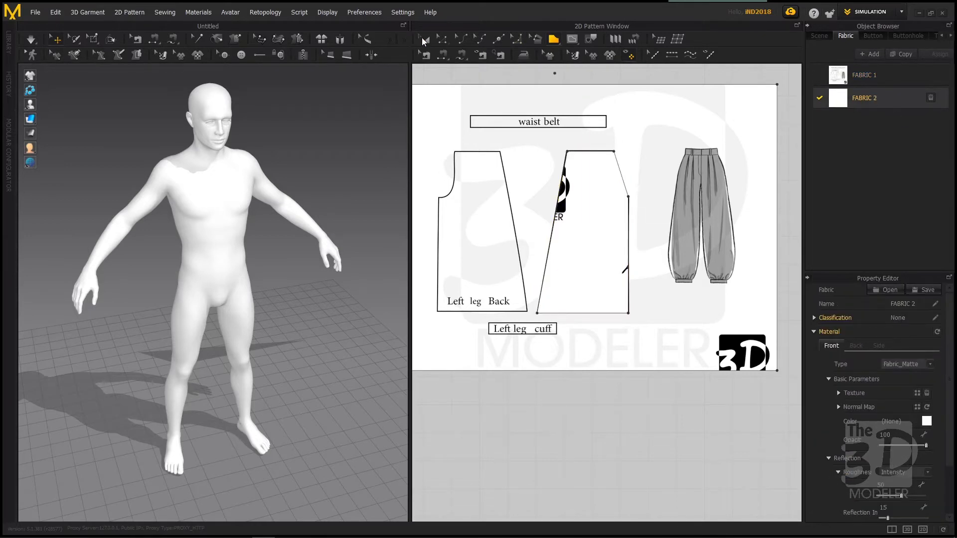
pyautogui.click(584, 245)
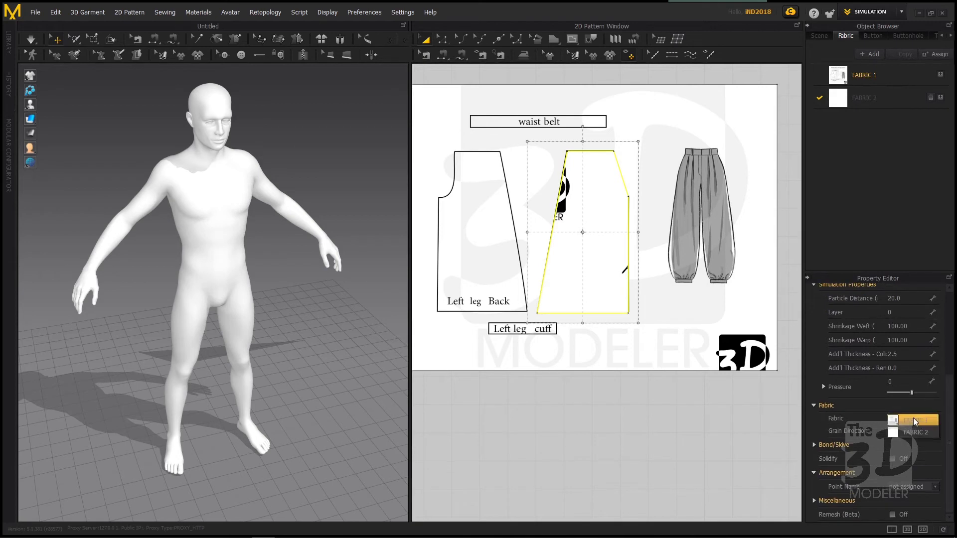
pyautogui.click(913, 432)
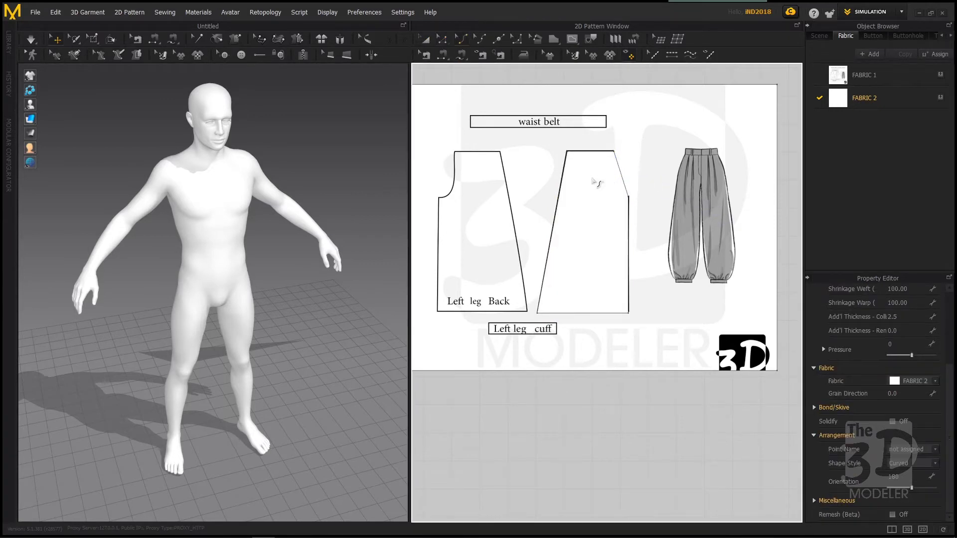
# - Bend the front leg's crotch edge into a curve following the reference drawing
pyautogui.click(615, 177)
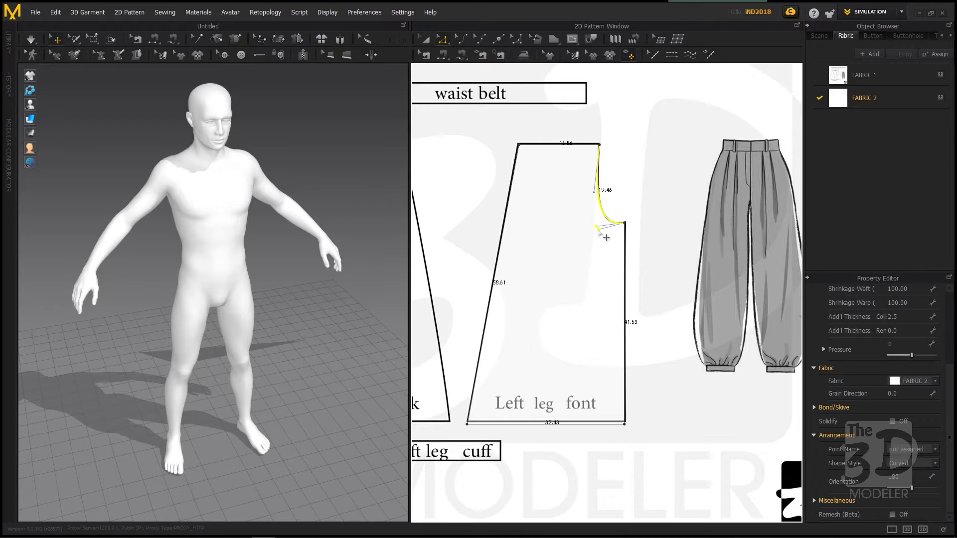
pyautogui.scroll(-3)
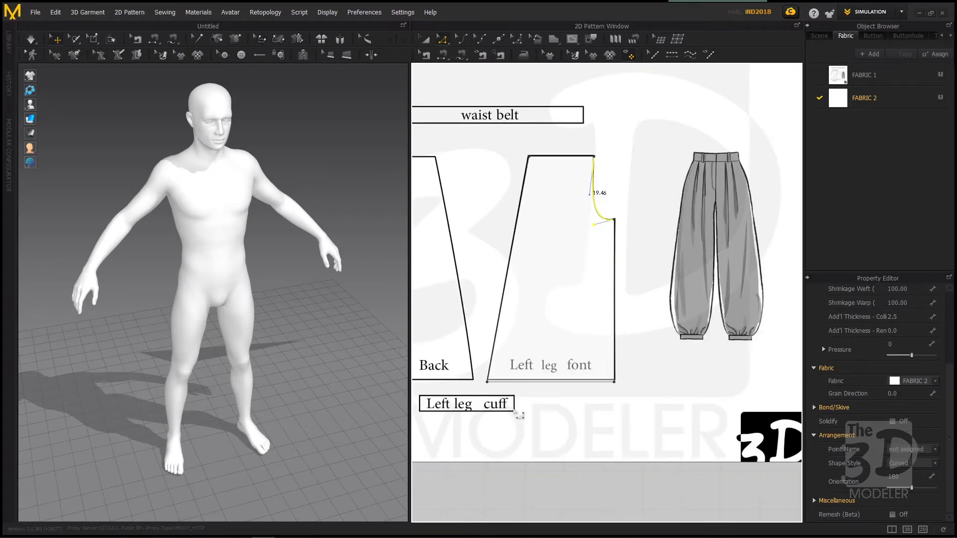
pyautogui.click(543, 380)
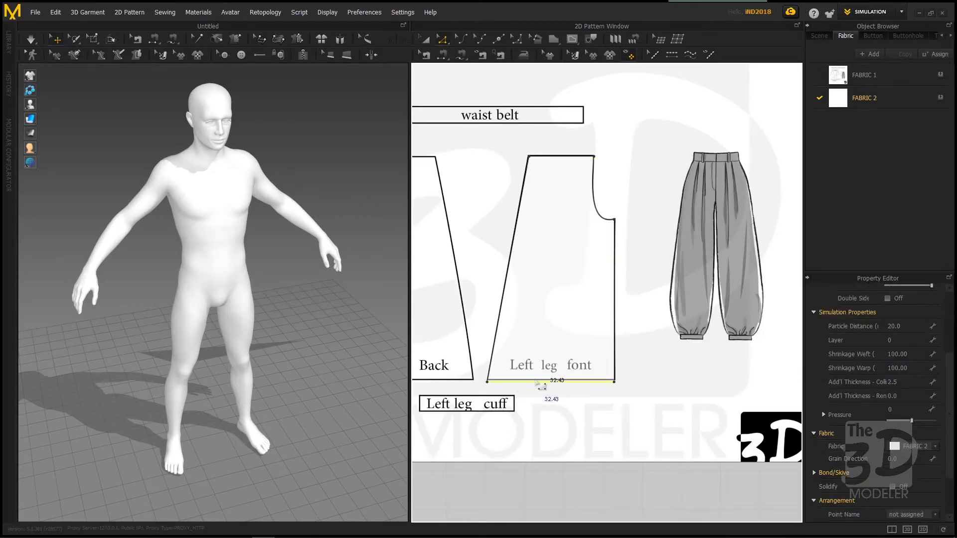
pyautogui.click(550, 380)
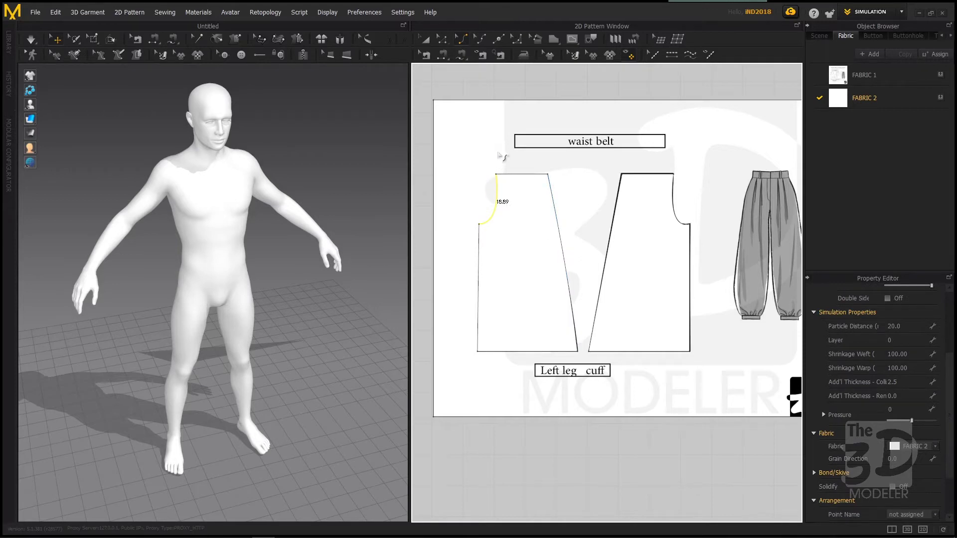
# - Move the back leg's top crotch point so its curve matches the front leg
pyautogui.click(561, 275)
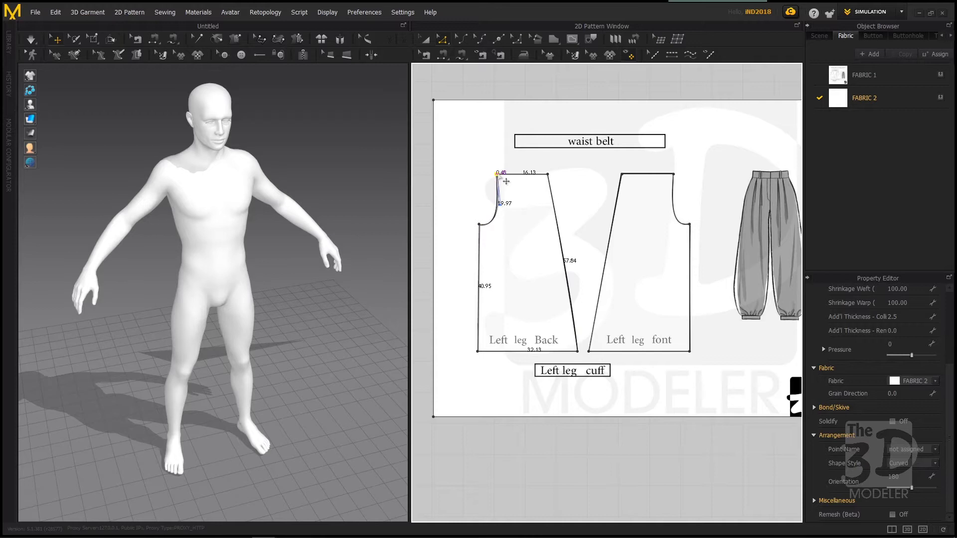
pyautogui.moveTo(498, 173); pyautogui.dragTo(496, 177)
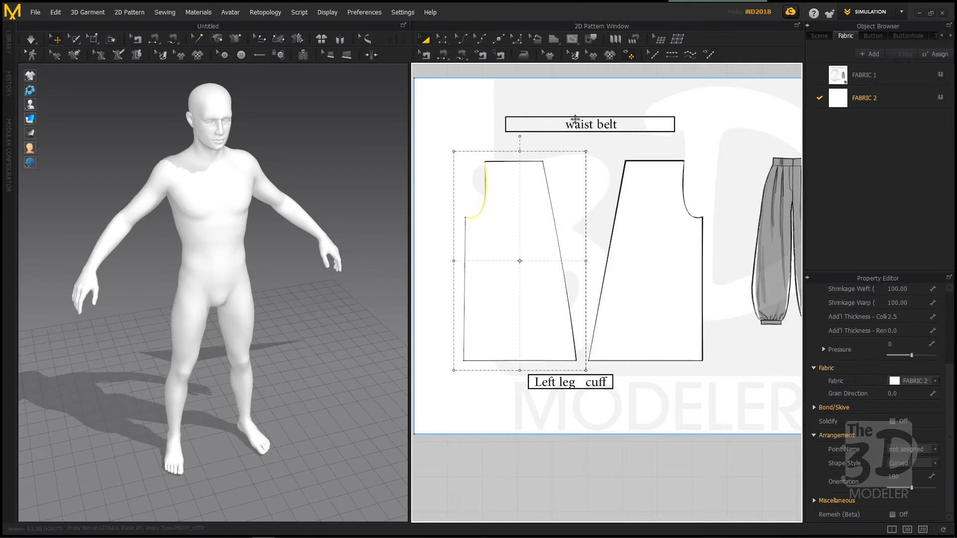
pyautogui.moveTo(647, 133)
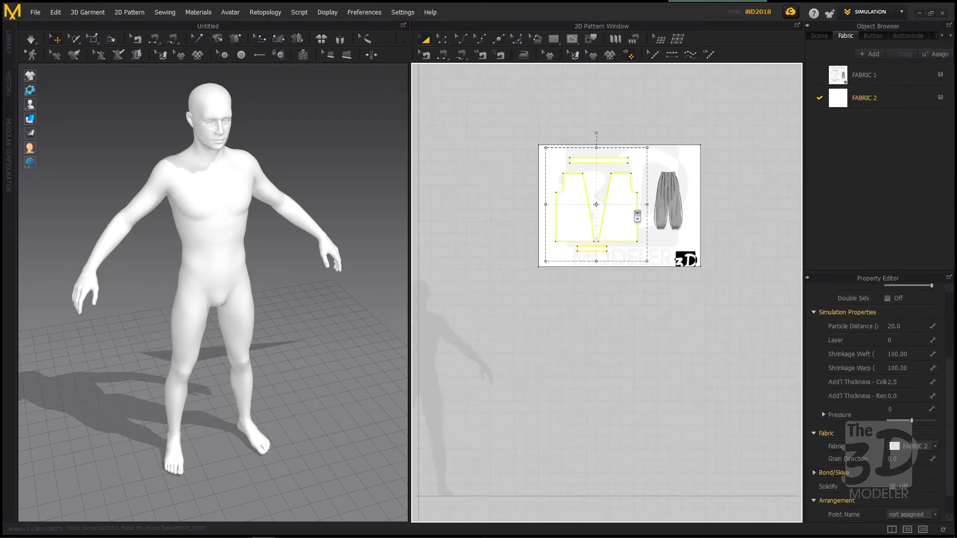
# - Move the traced waistband, leg and cuff pieces off the reference image and select the avatar
pyautogui.moveTo(595, 205); pyautogui.dragTo(487, 359)
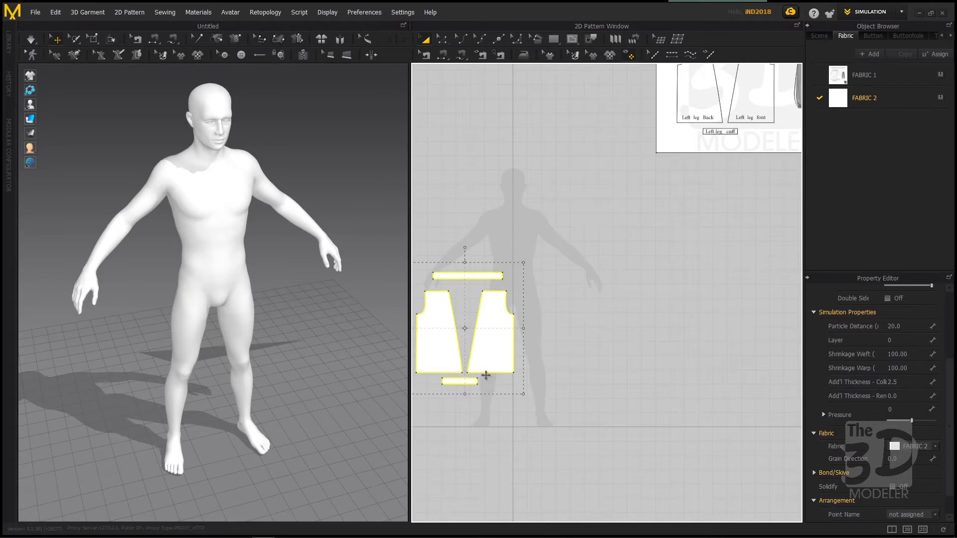
pyautogui.moveTo(497, 365)
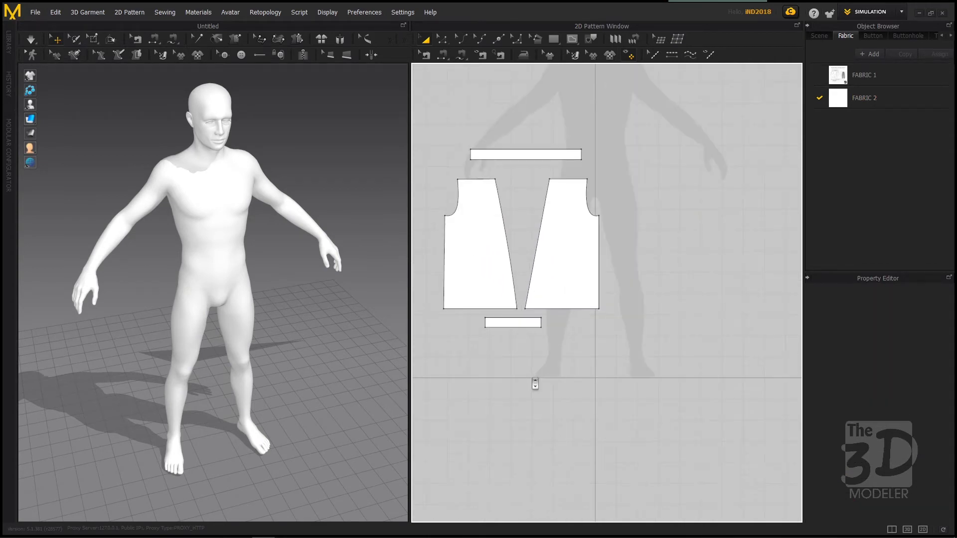
pyautogui.click(567, 250)
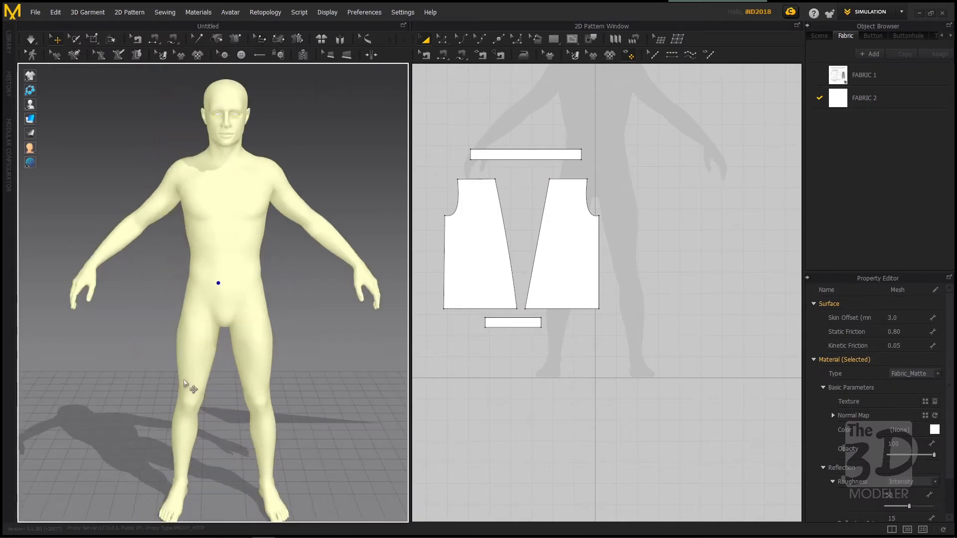
# - Create Symmetric Pattern (with Sewing) copies of the leg panel and the cuff strip
pyautogui.click(560, 244)
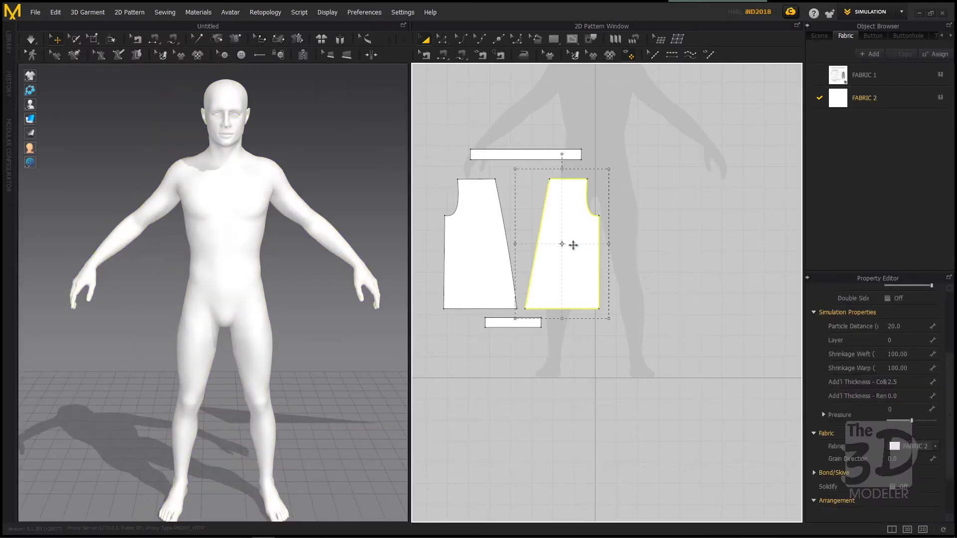
pyautogui.rightClick(572, 245)
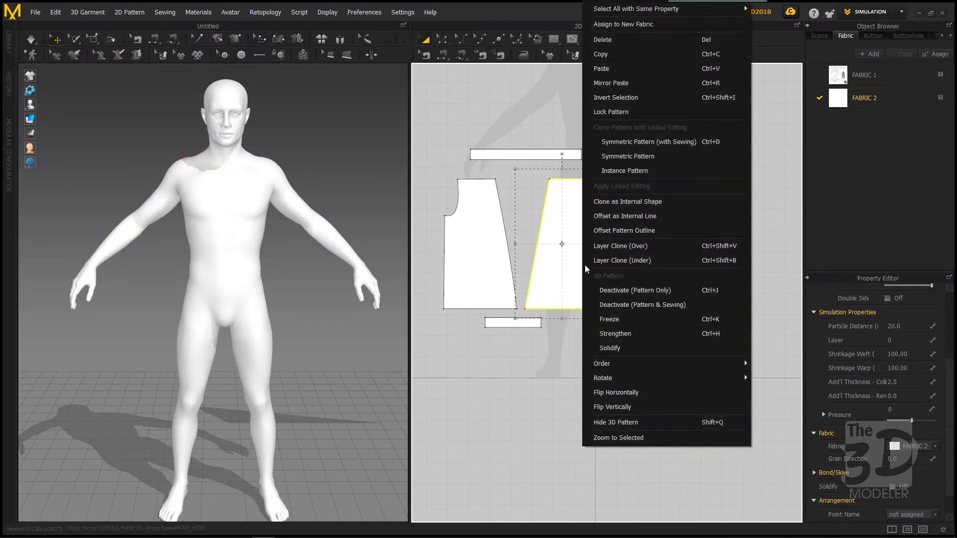
pyautogui.moveTo(649, 141)
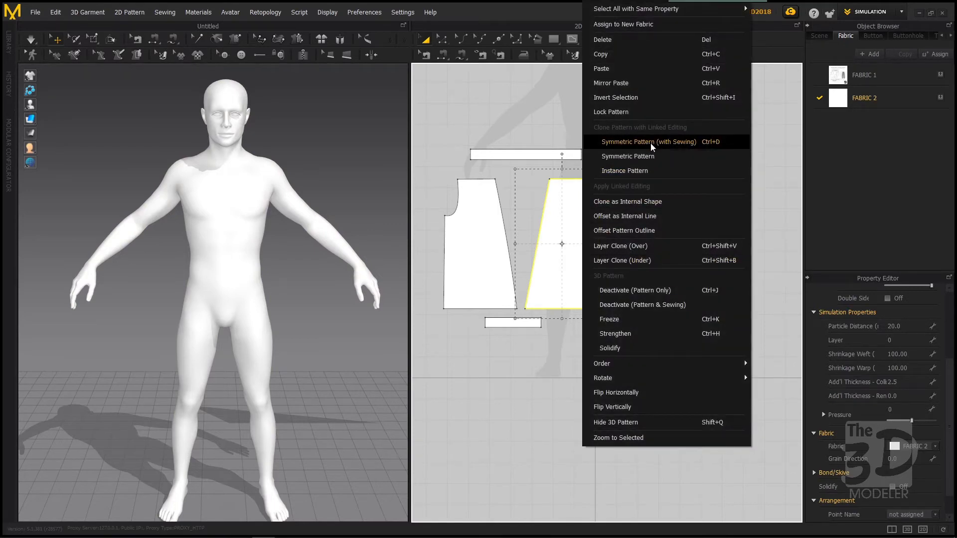
pyautogui.click(650, 142)
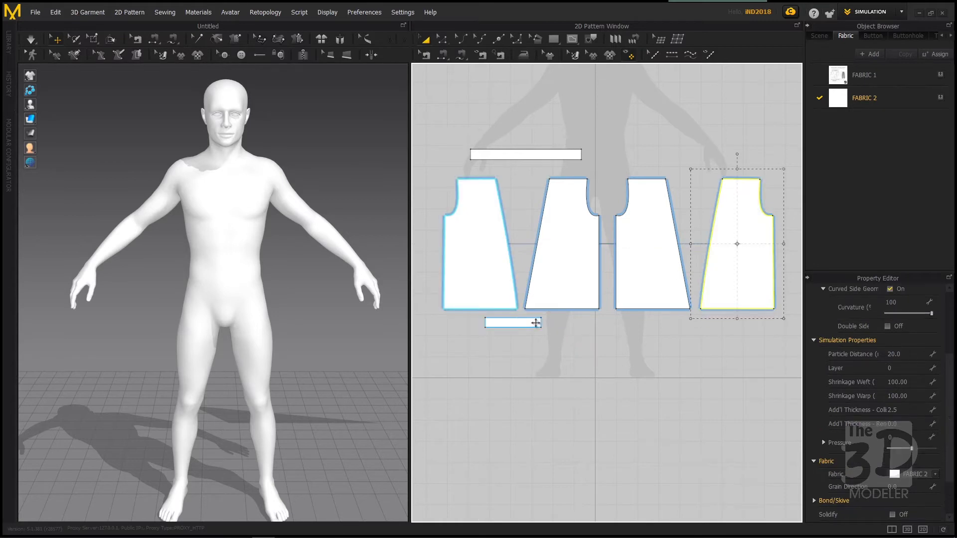
pyautogui.rightClick(512, 323)
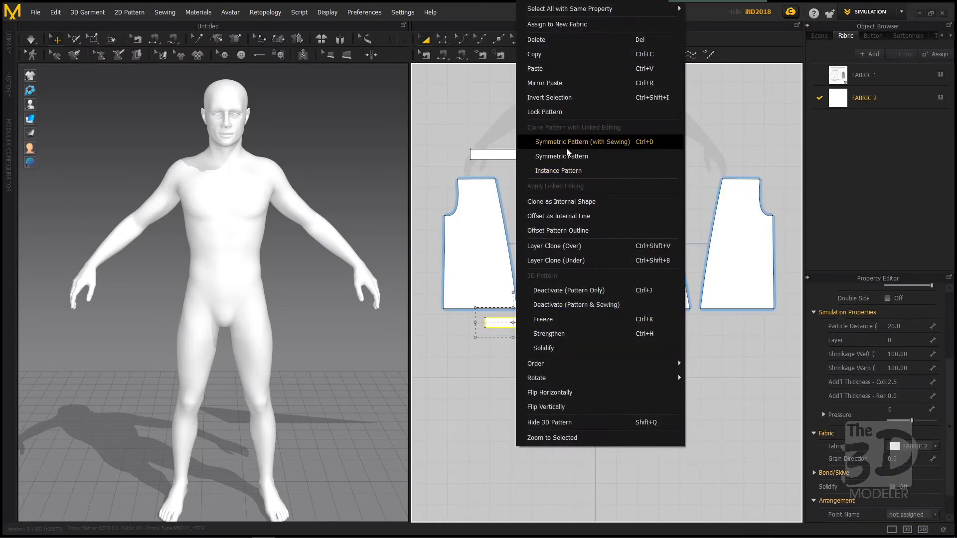
pyautogui.click(582, 142)
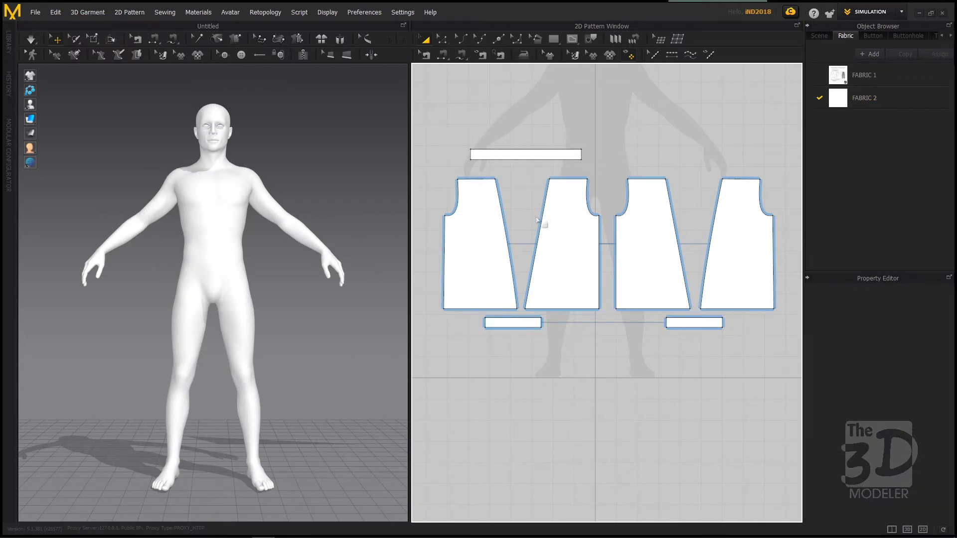
pyautogui.moveTo(341, 218)
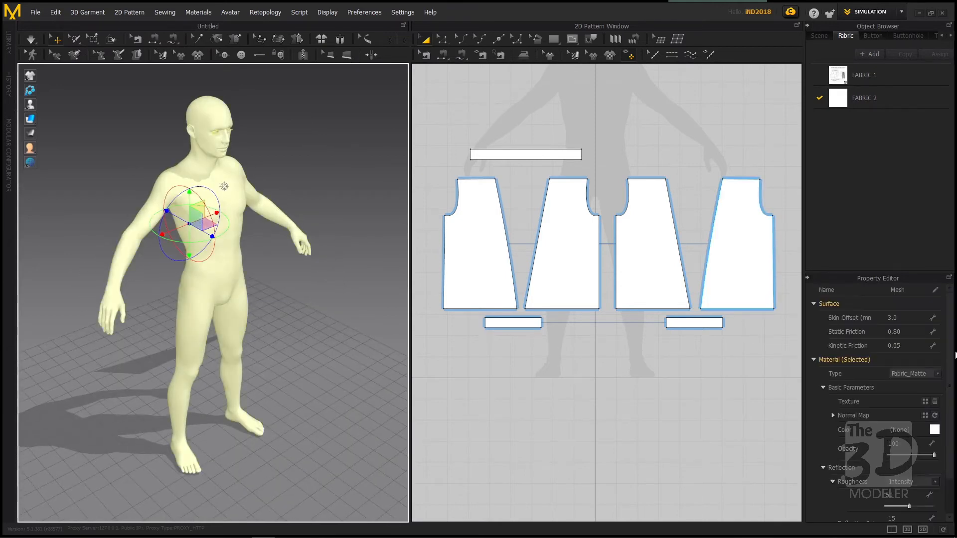
# - Set the avatar's material colour to a beige skin tone
pyautogui.click(935, 430)
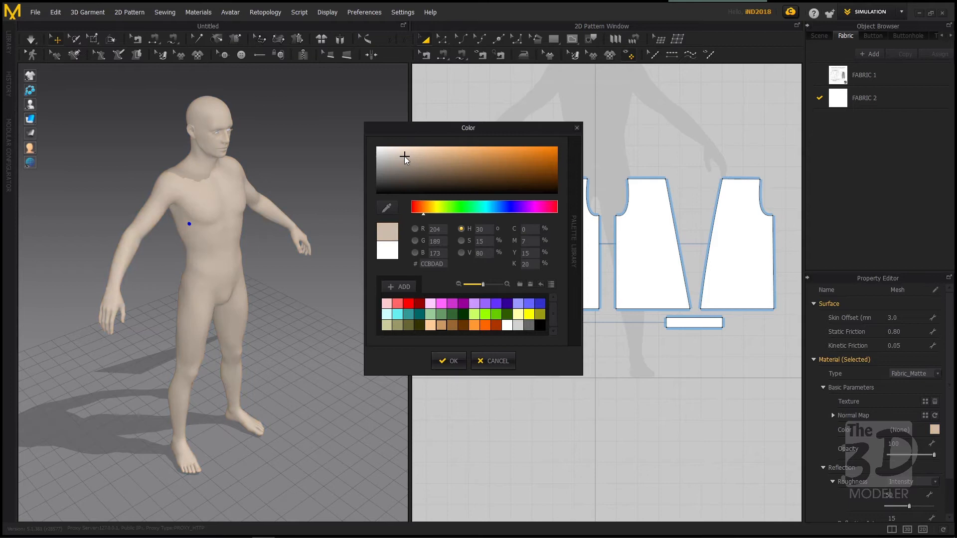
pyautogui.click(410, 158)
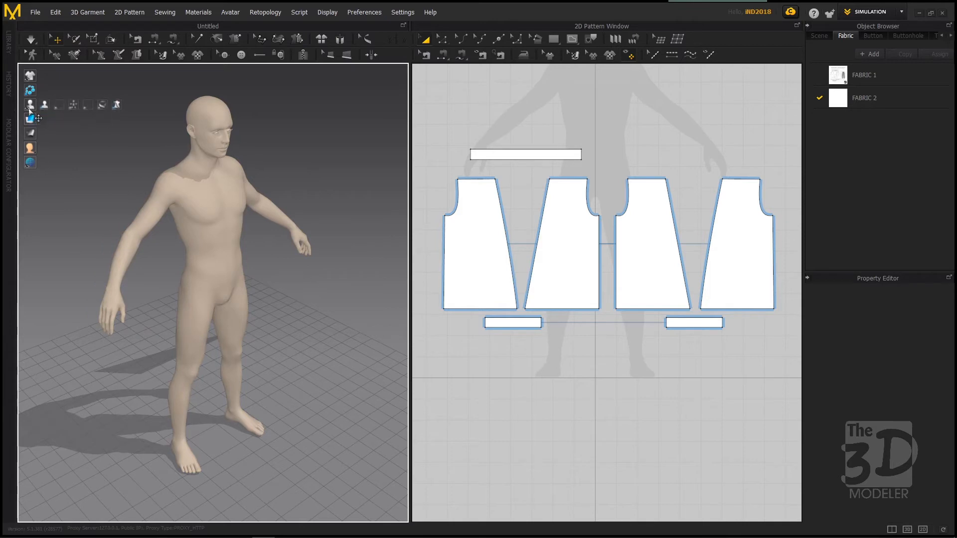
pyautogui.moveTo(59, 105)
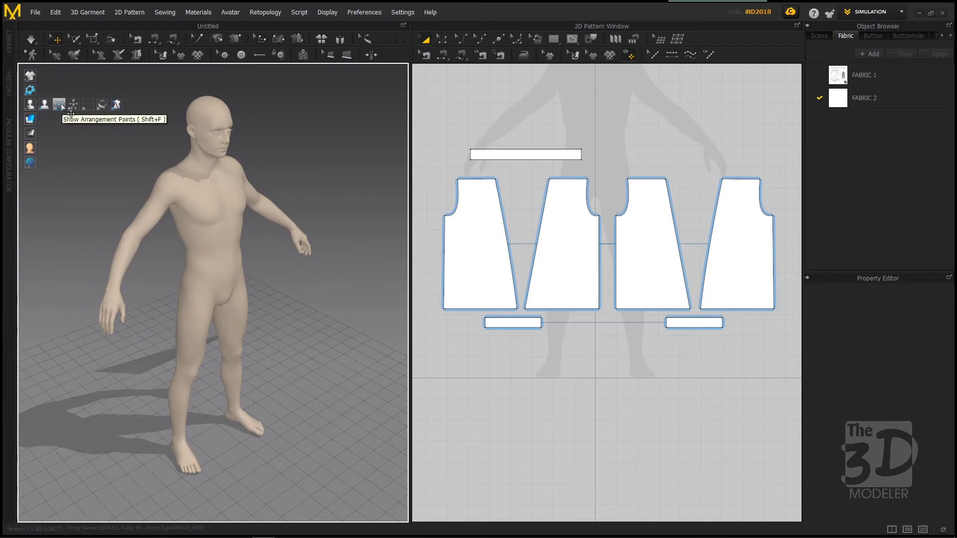
# - Show arrangement points and place the leg panels and waistband around the avatar's body
pyautogui.click(59, 104)
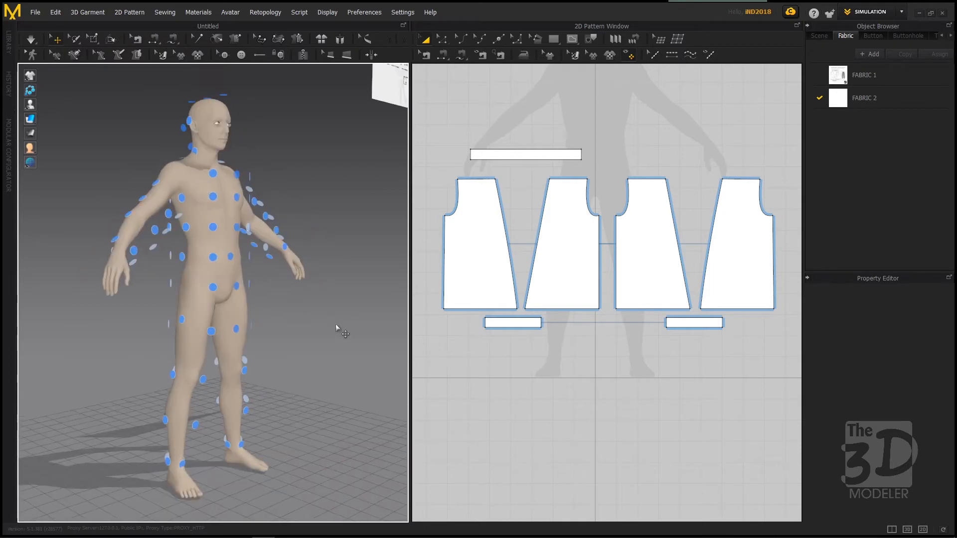
pyautogui.click(562, 245)
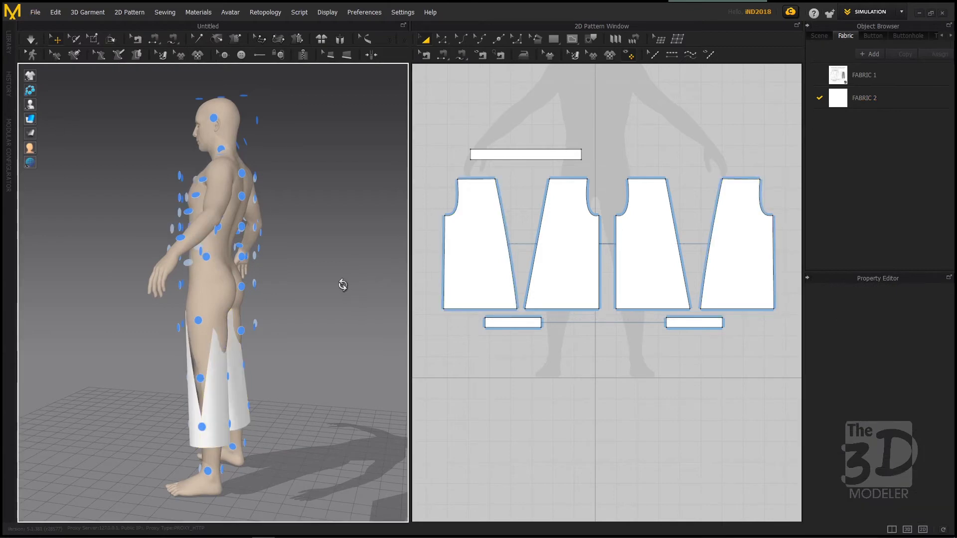
pyautogui.click(523, 154)
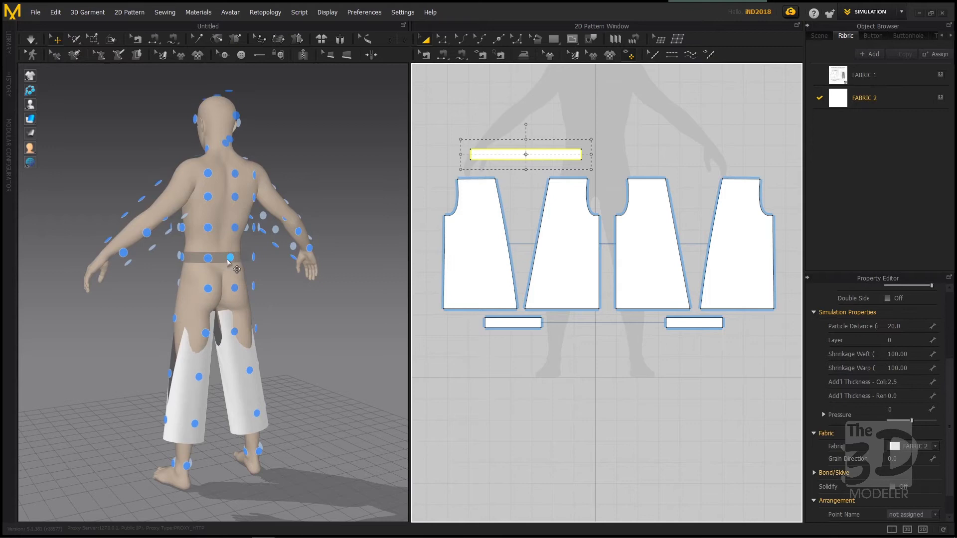
pyautogui.click(513, 322)
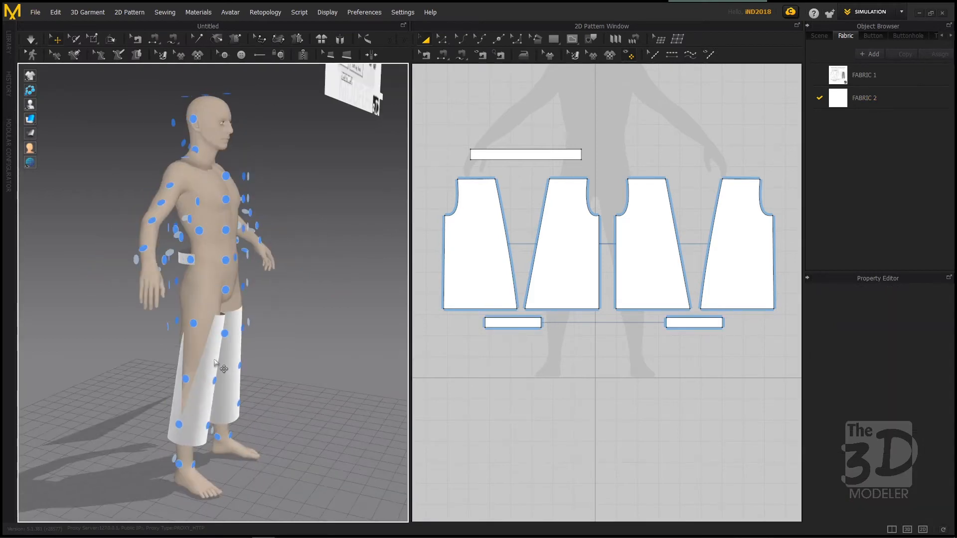
pyautogui.click(561, 244)
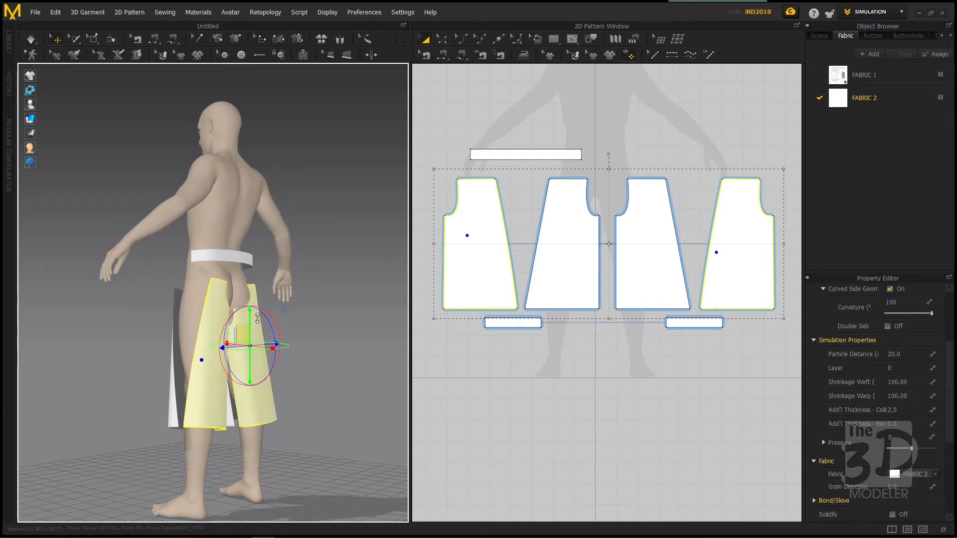
# - Move the back leg panels with the gizmo so all four panels wrap around the avatar's legs
pyautogui.moveTo(250, 311); pyautogui.dragTo(276, 345)
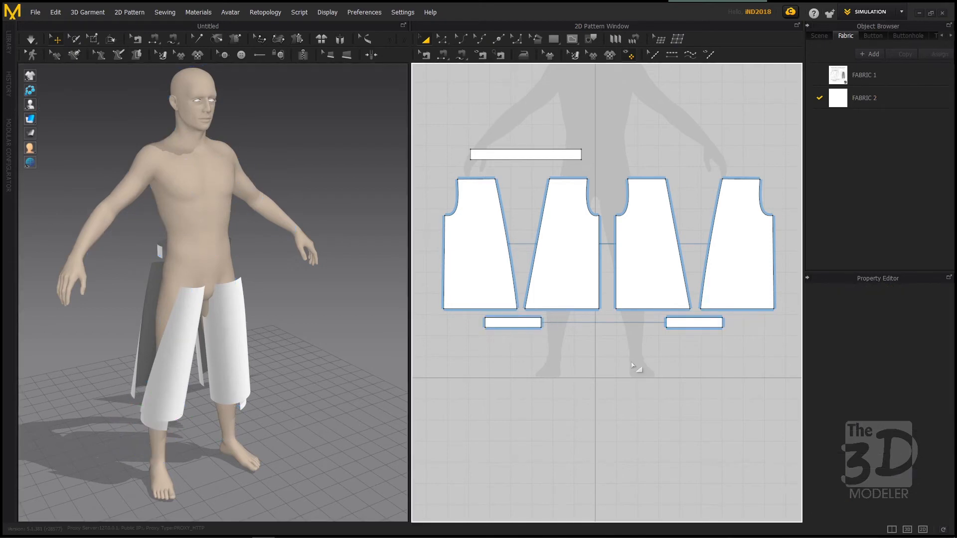
pyautogui.moveTo(479, 87)
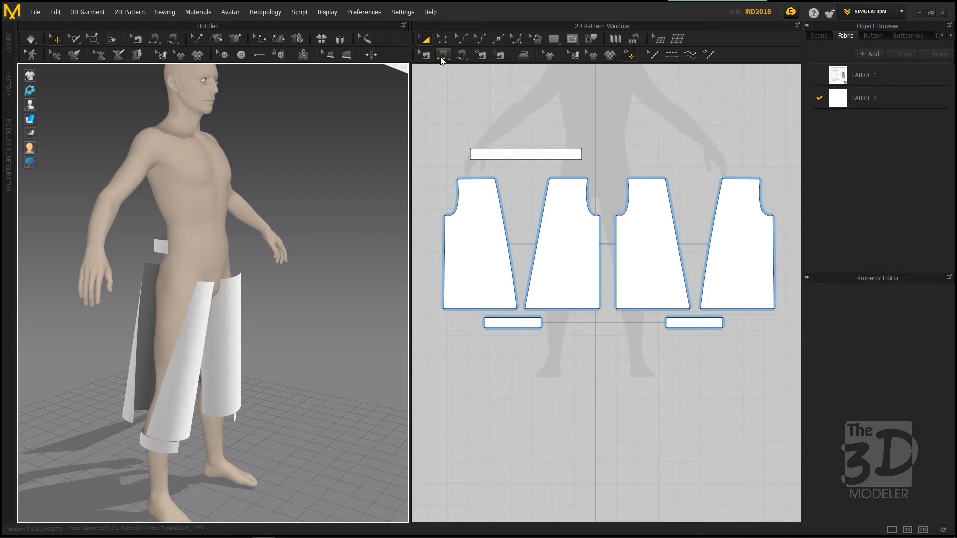
# - Sew the inner edges of the first two leg panels together with Segment Sewing
pyautogui.click(442, 55)
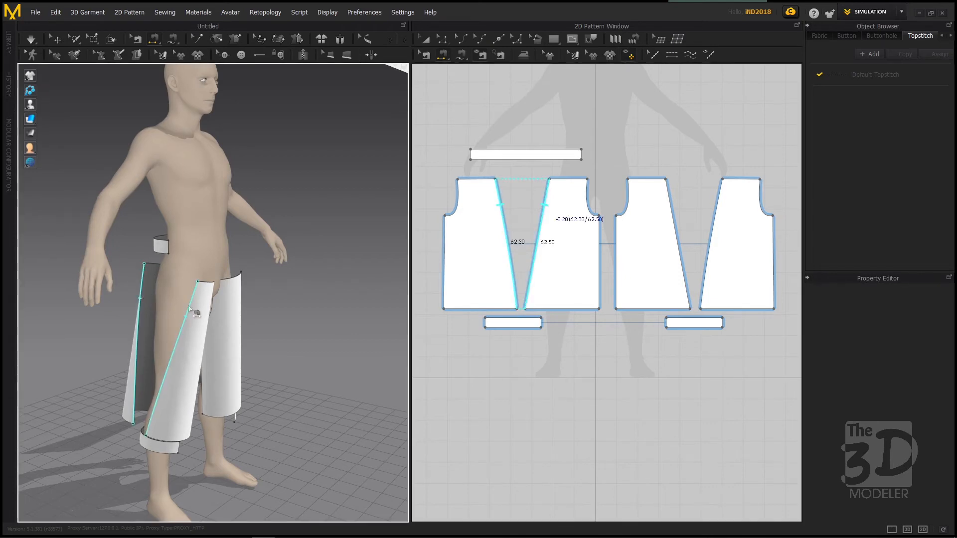
pyautogui.click(178, 311)
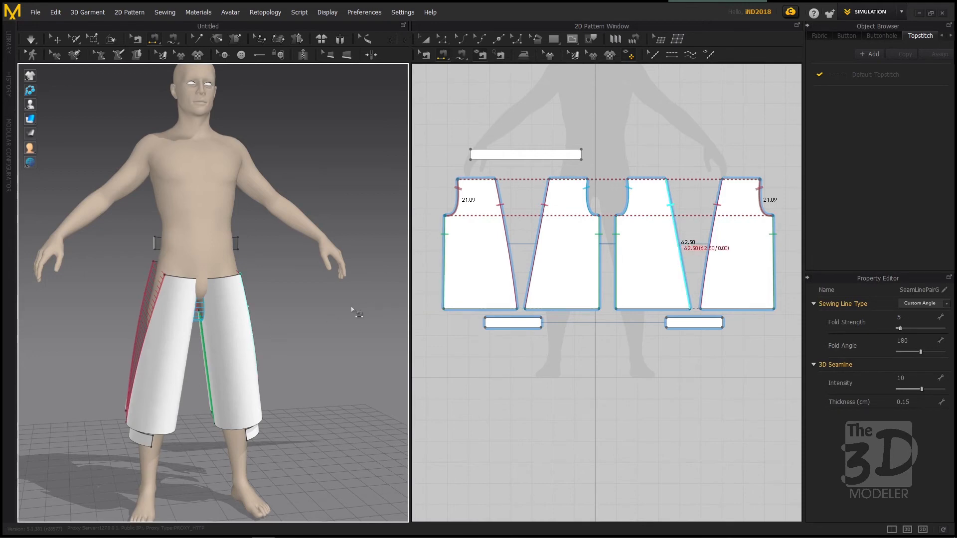
pyautogui.moveTo(321, 333)
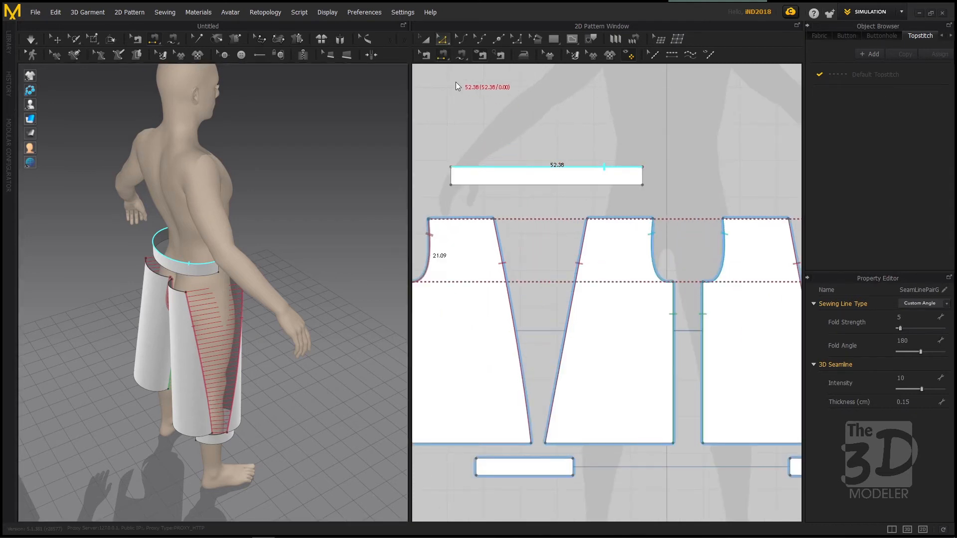
# - Offset a waistband edge as an internal line along curve using Edit Pattern
pyautogui.click(820, 35)
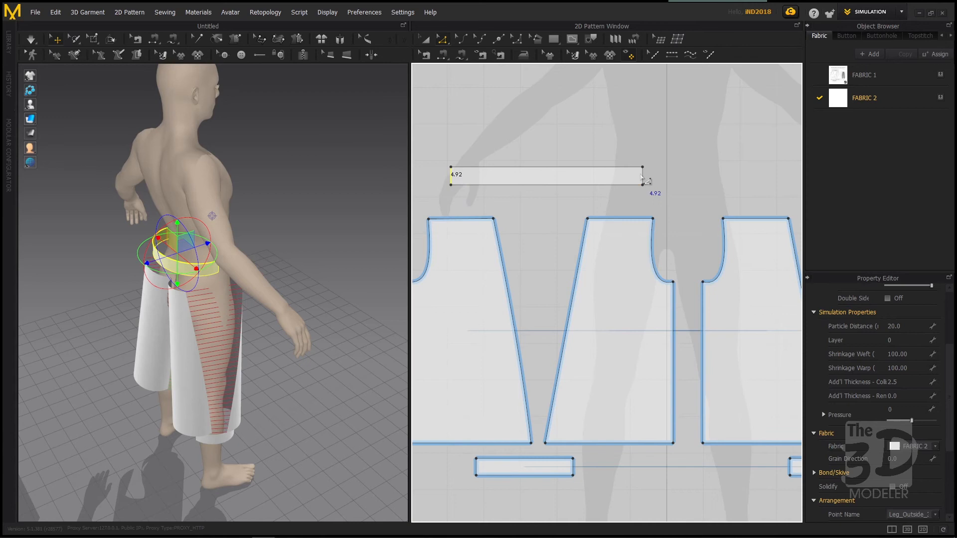
pyautogui.rightClick(644, 177)
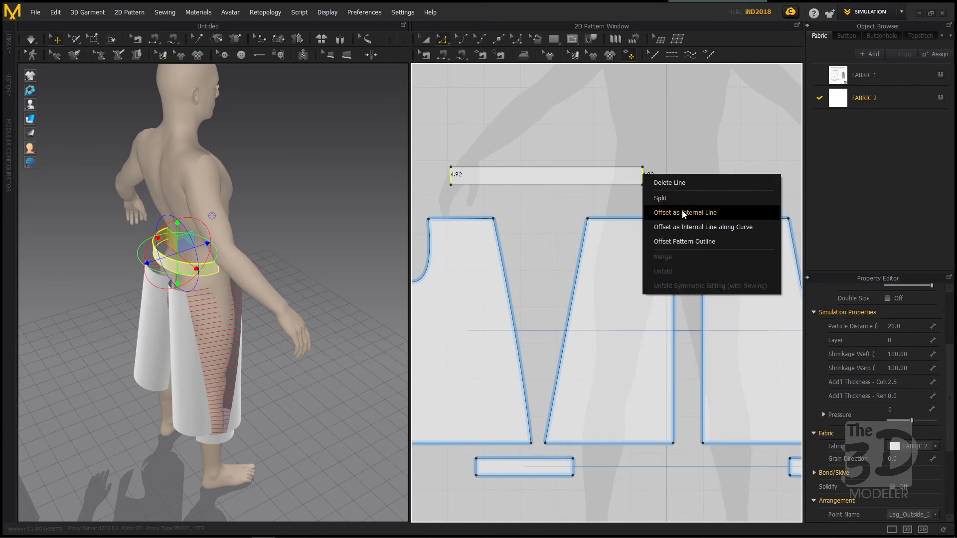
pyautogui.moveTo(710, 231)
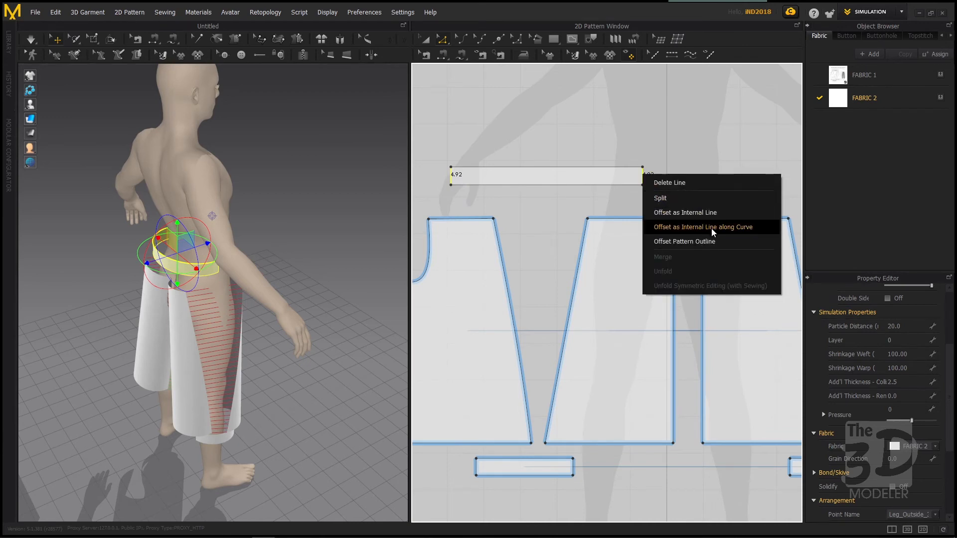
pyautogui.click(703, 226)
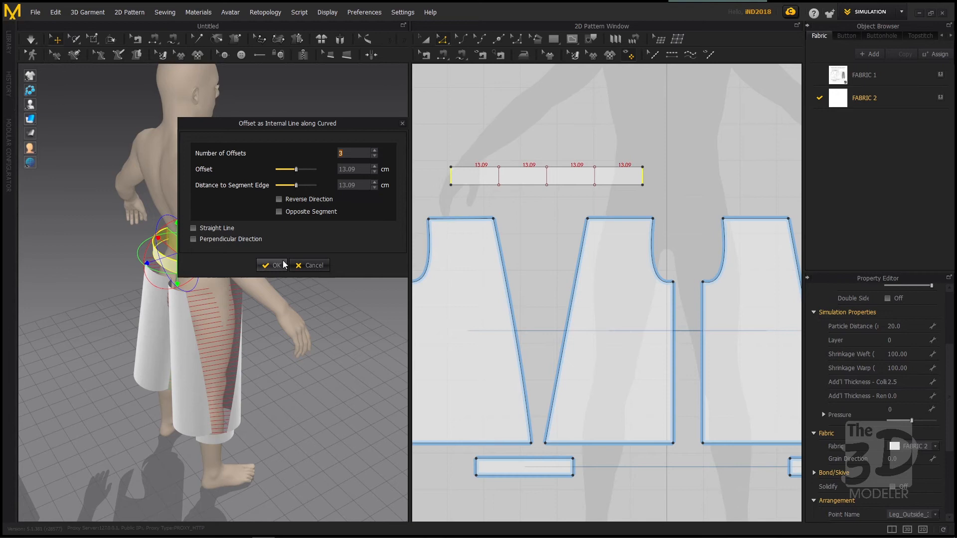
# - Confirm 3 offsets, dividing the waistband into four equal sections
pyautogui.click(273, 266)
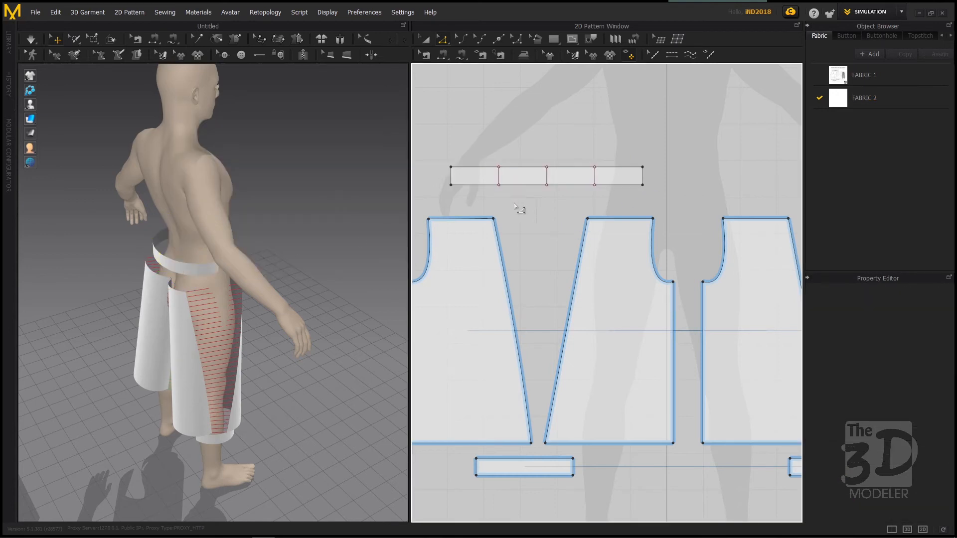
pyautogui.moveTo(515, 216)
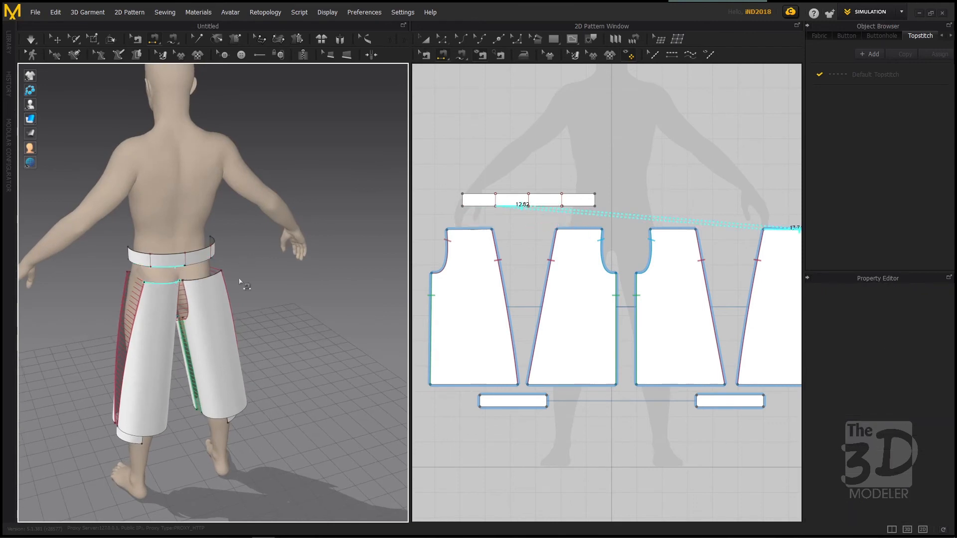
# - Sew two waistband sections to the top edges of their leg panels
pyautogui.click(528, 206)
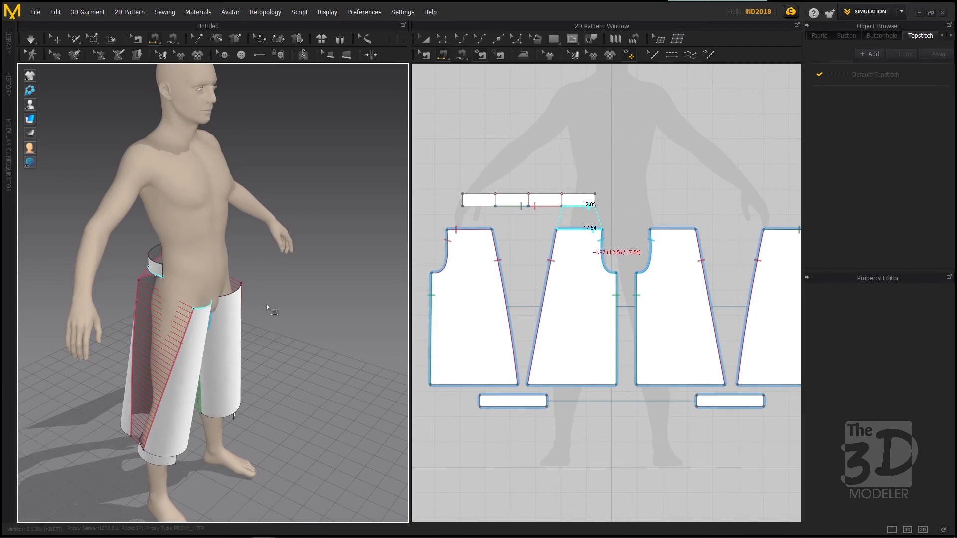
pyautogui.click(458, 232)
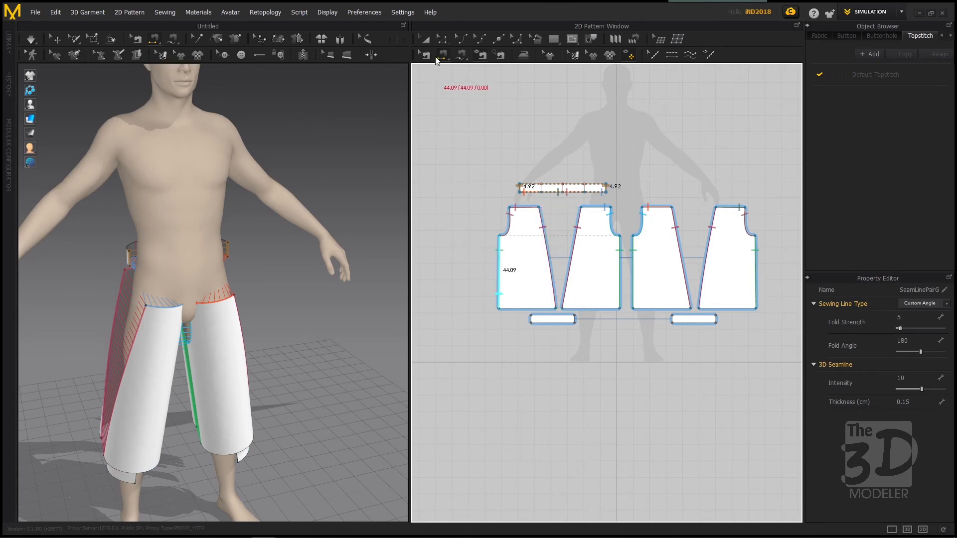
# - Switch to M:N Segment Sewing and start sewing a cuff strip to two leg hems
pyautogui.click(442, 54)
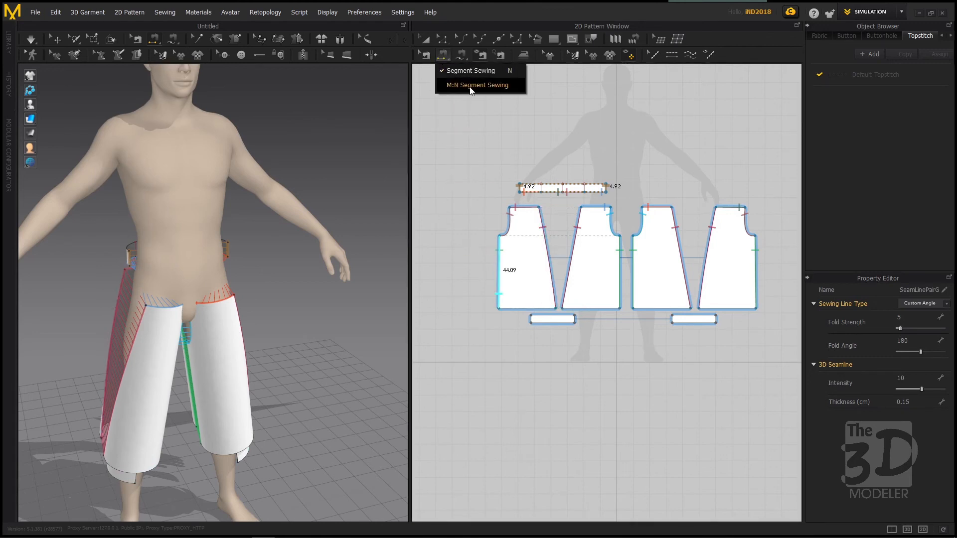
pyautogui.click(477, 85)
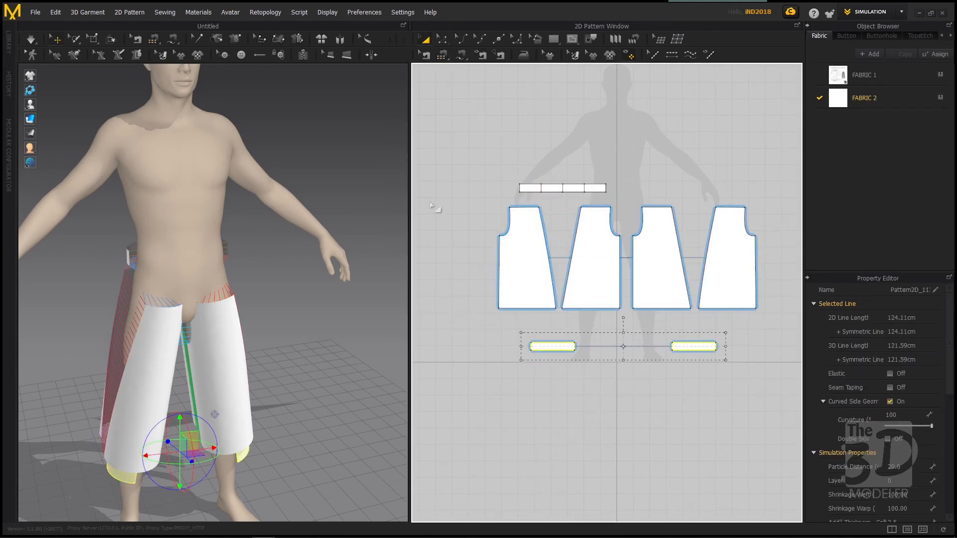
pyautogui.click(442, 55)
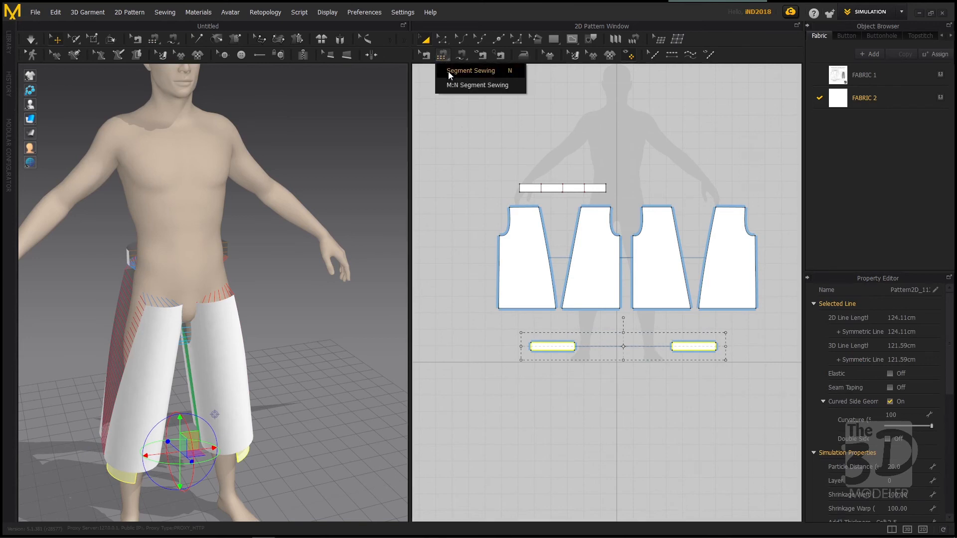
pyautogui.click(476, 85)
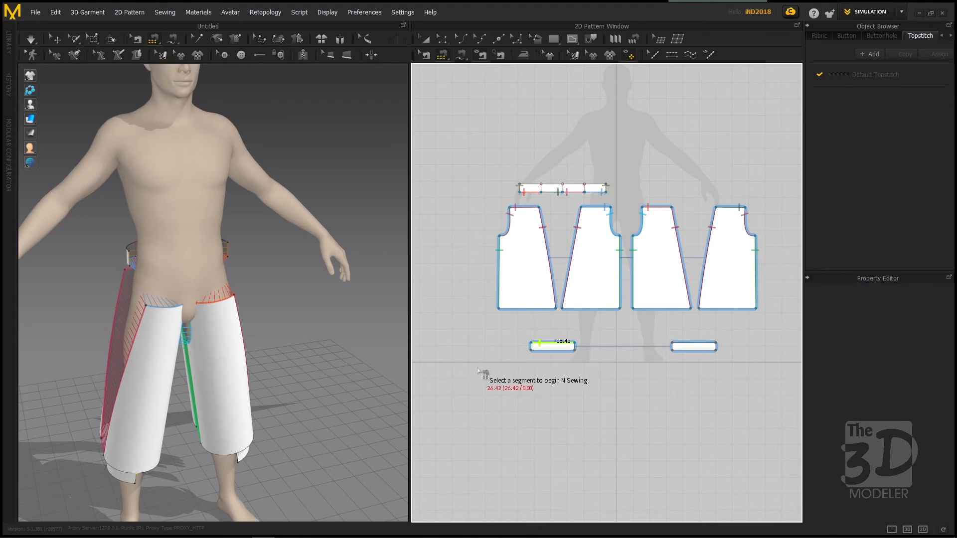
pyautogui.click(508, 309)
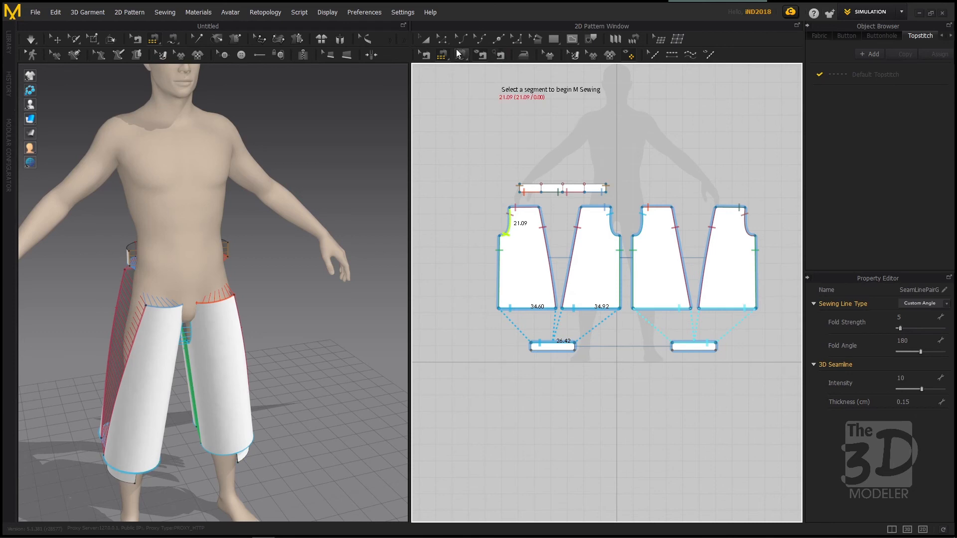
pyautogui.moveTo(443, 39)
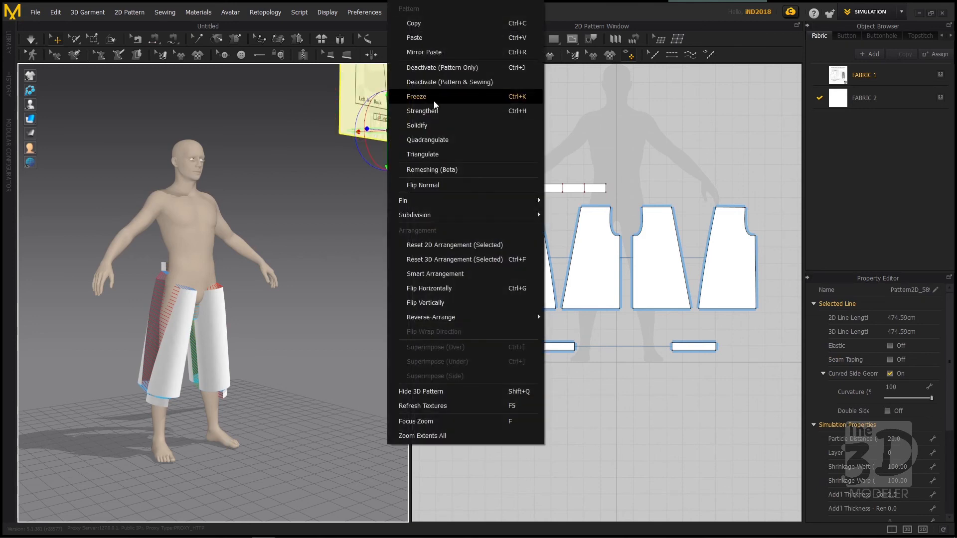
pyautogui.moveTo(429, 288)
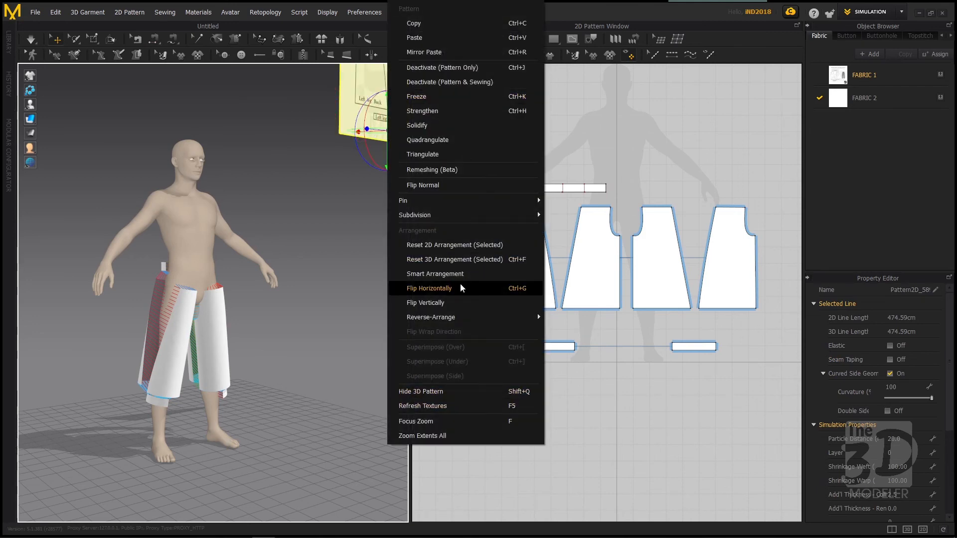
# - Flip the floating pattern piece horizontally from its right-click menu
pyautogui.click(428, 289)
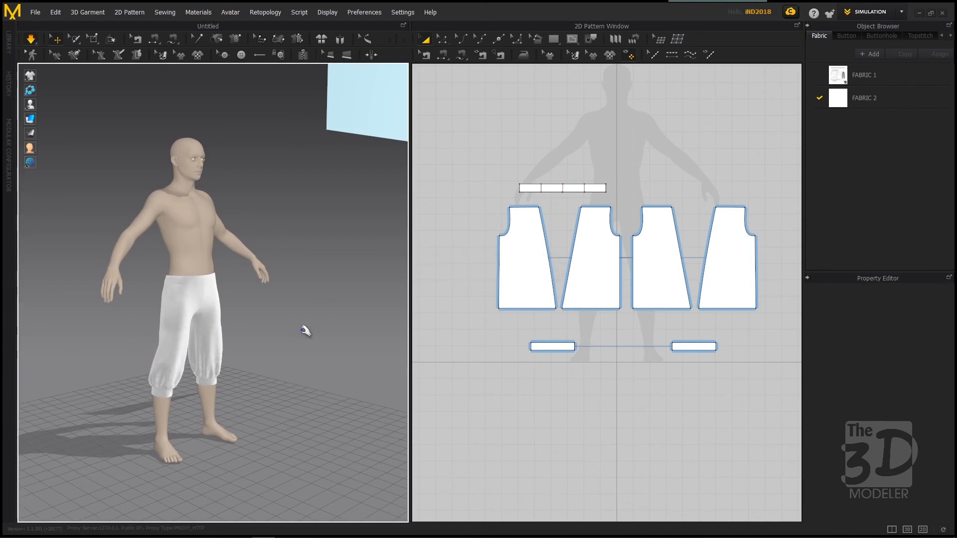
# - Orbit and zoom the 3D view to inspect the draped pants from front and side
pyautogui.moveTo(305, 331); pyautogui.dragTo(123, 306)
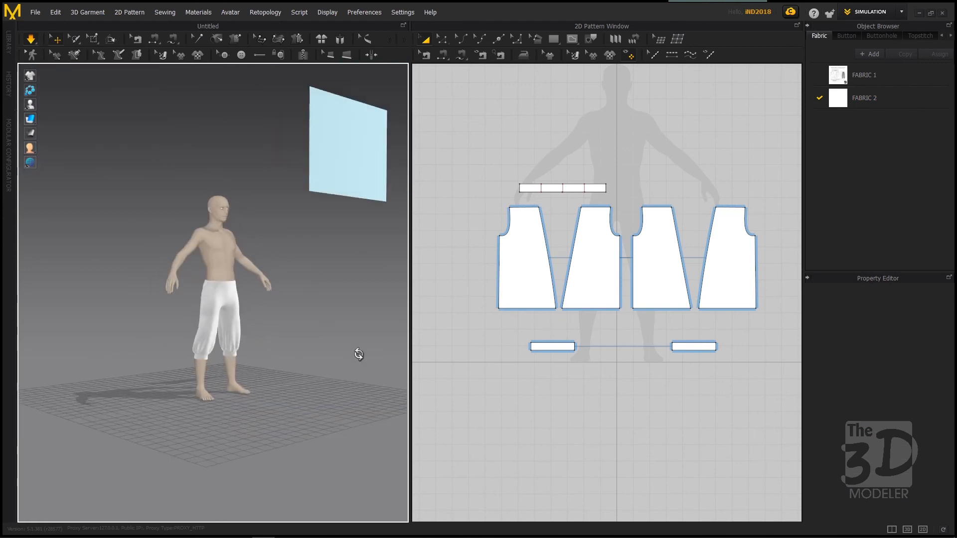
pyautogui.moveTo(359, 355); pyautogui.dragTo(302, 355)
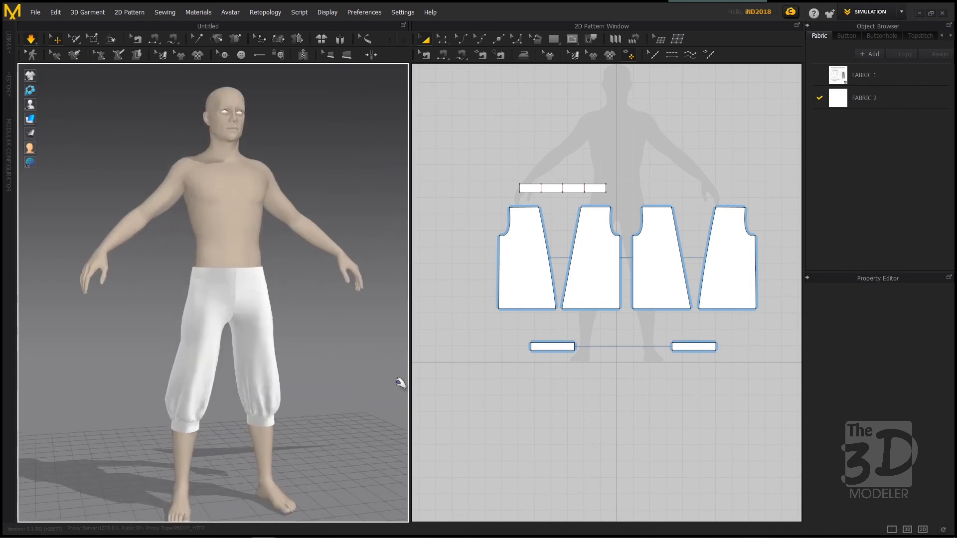
pyautogui.moveTo(397, 383); pyautogui.dragTo(271, 344)
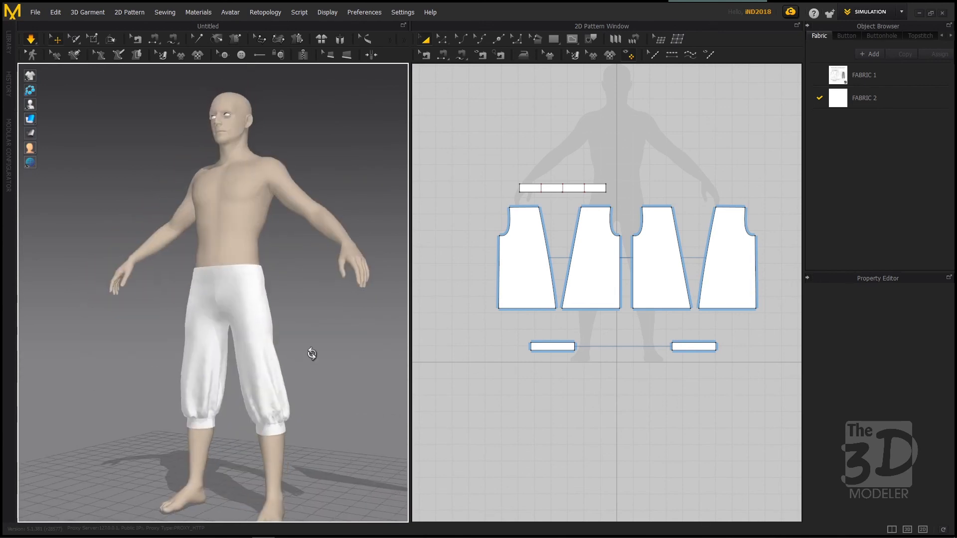
pyautogui.moveTo(312, 354); pyautogui.dragTo(479, 354)
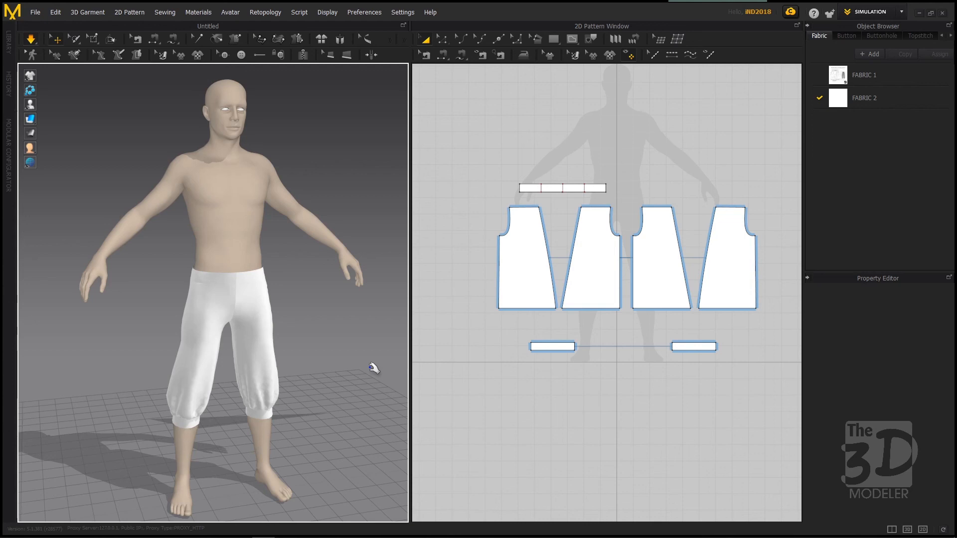
pyautogui.moveTo(356, 366)
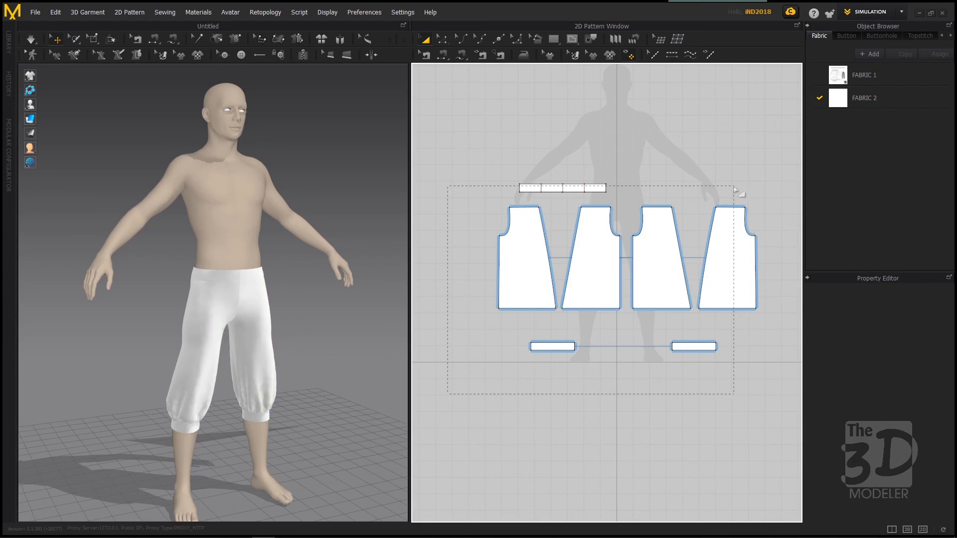
# - Select all pattern pieces and set their Particle Distance to 10
pyautogui.click(561, 188)
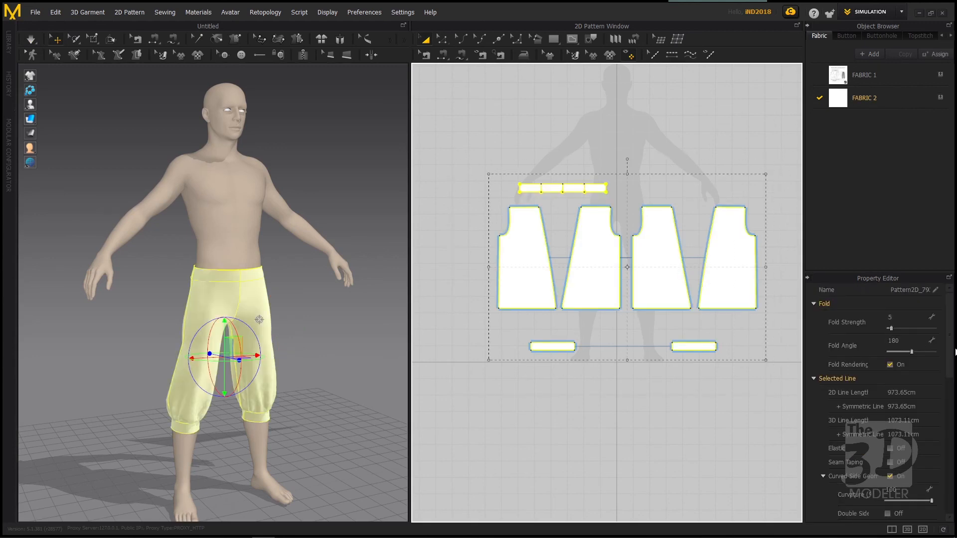
pyautogui.scroll(-3)
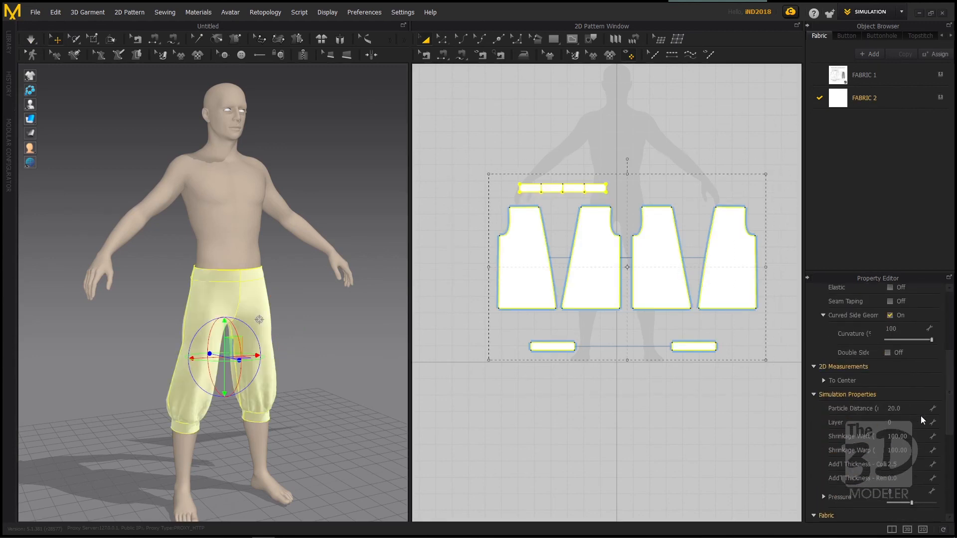
pyautogui.click(896, 409)
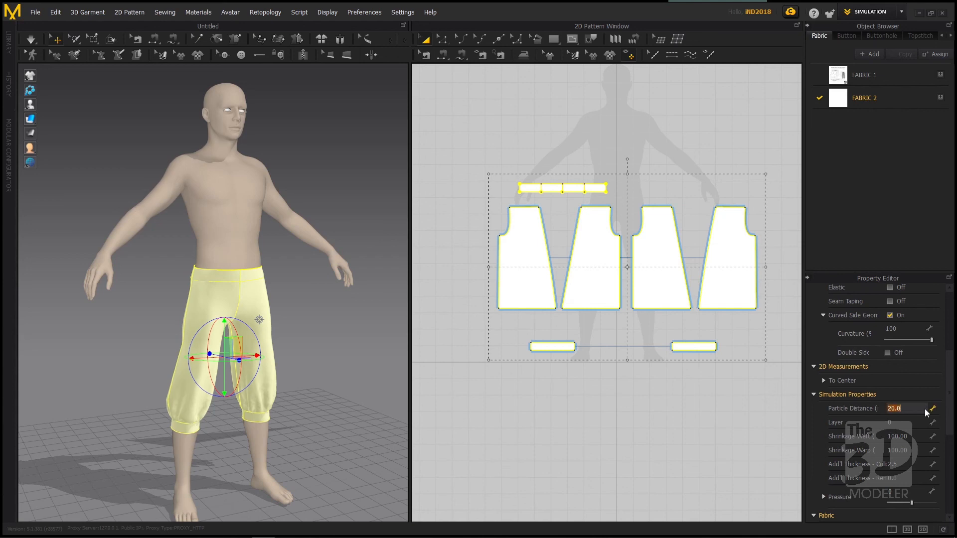
pyautogui.write('10')
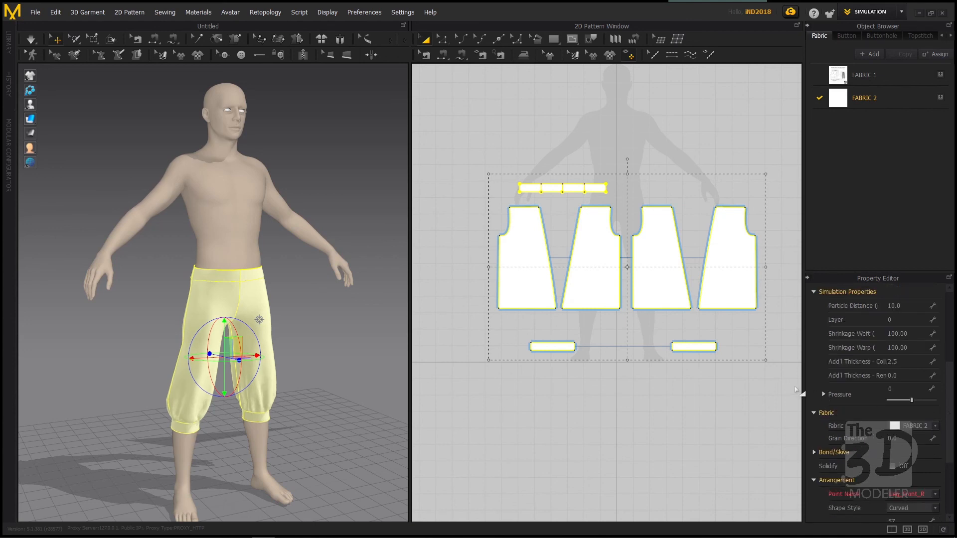
pyautogui.moveTo(325, 359)
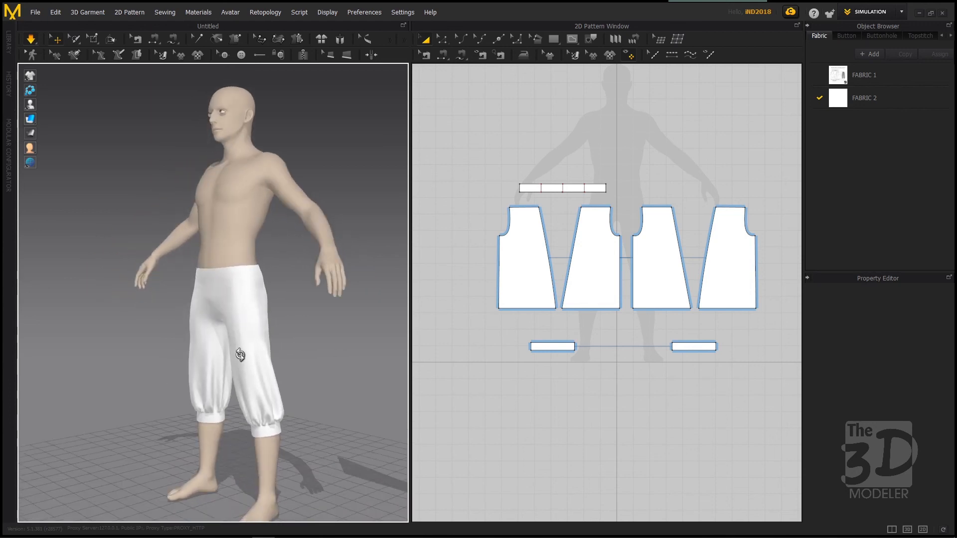
# - Orbit the 3D view to check the smoother folds after re-simulation
pyautogui.moveTo(241, 355); pyautogui.dragTo(344, 369)
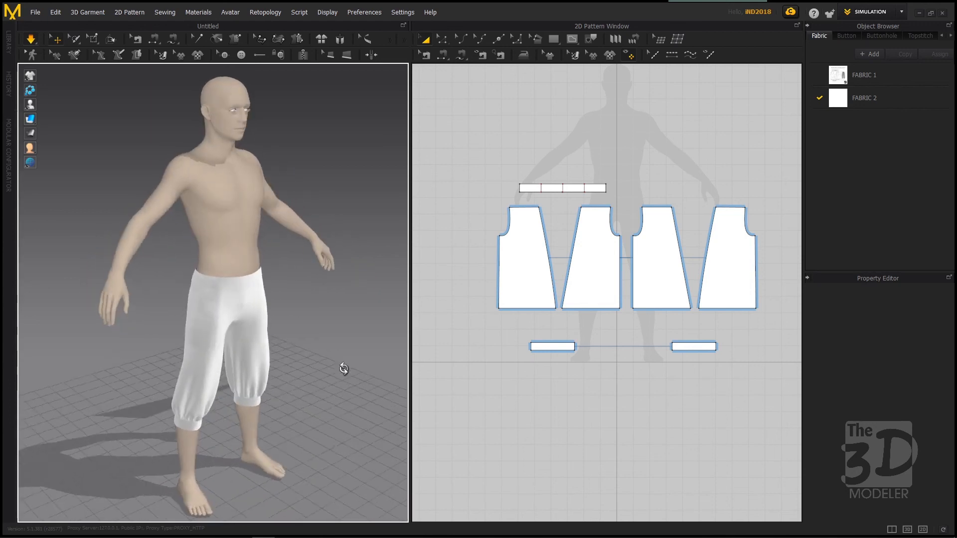